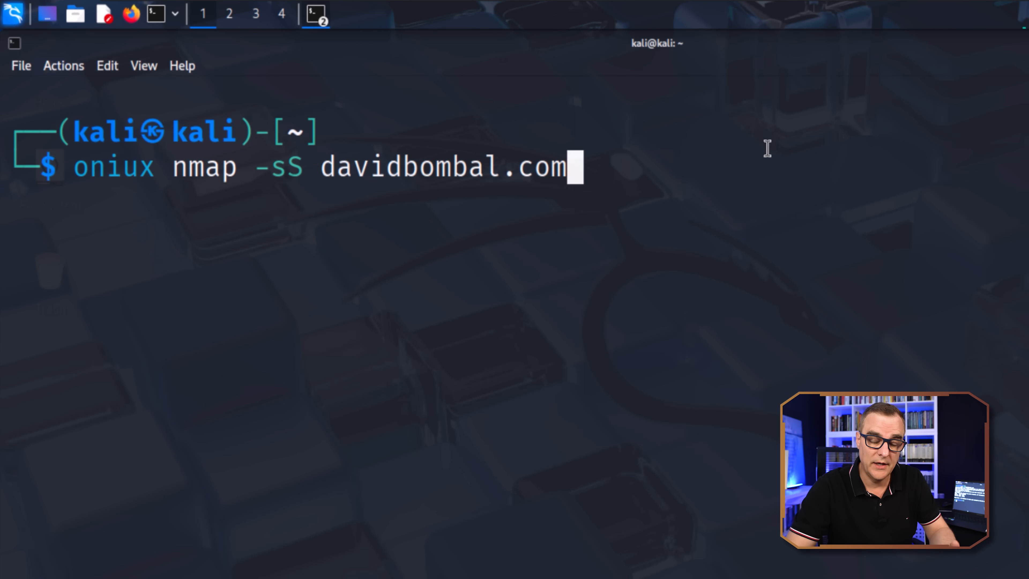
Run the oniux-wrapped nmap -sS scan against the target domain
{"action": "key", "text": "Return"}
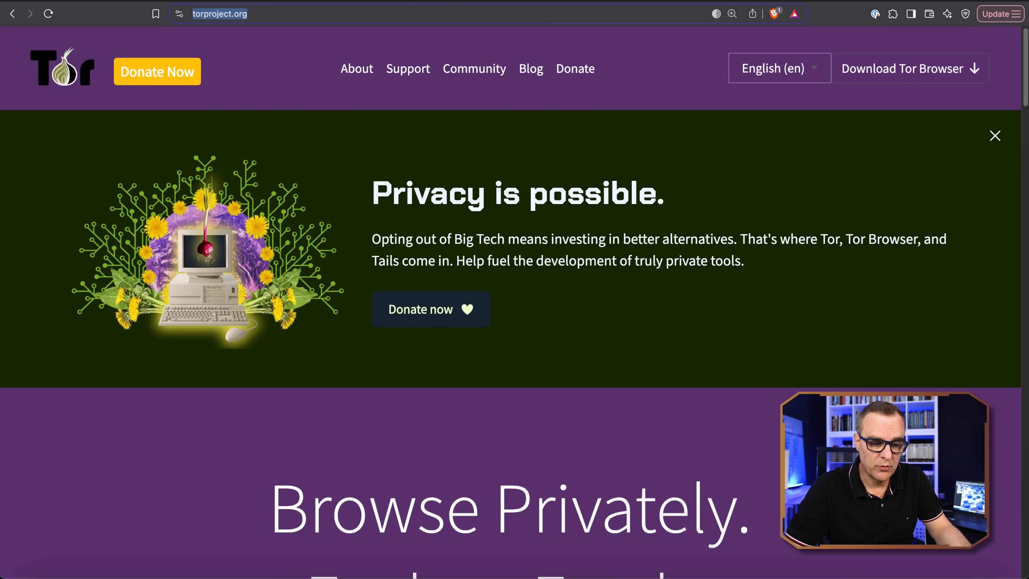
Reach the 'Introducing oniux' post from the Tor Project Blog and its mistyped-proxy passage
{"action": "left_click", "coordinate": [530, 68]}
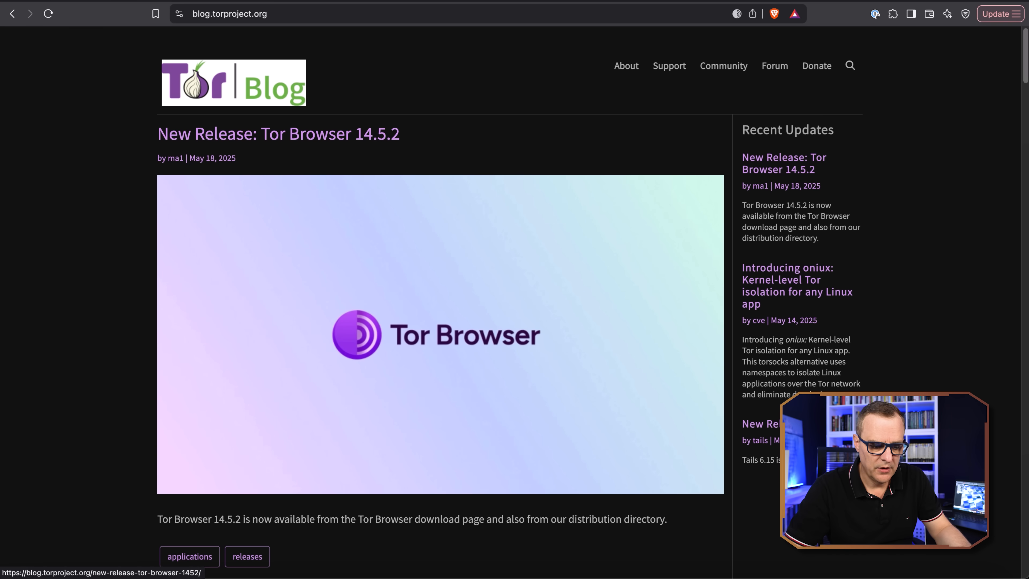
{"action": "left_click", "coordinate": [796, 285]}
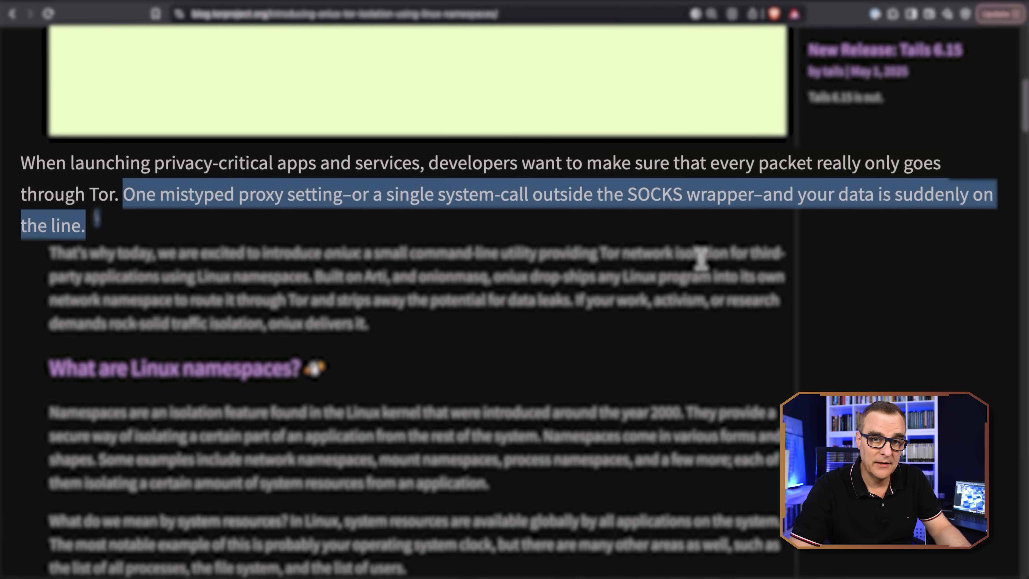
{"action": "mouse_move", "coordinate": [516, 272]}
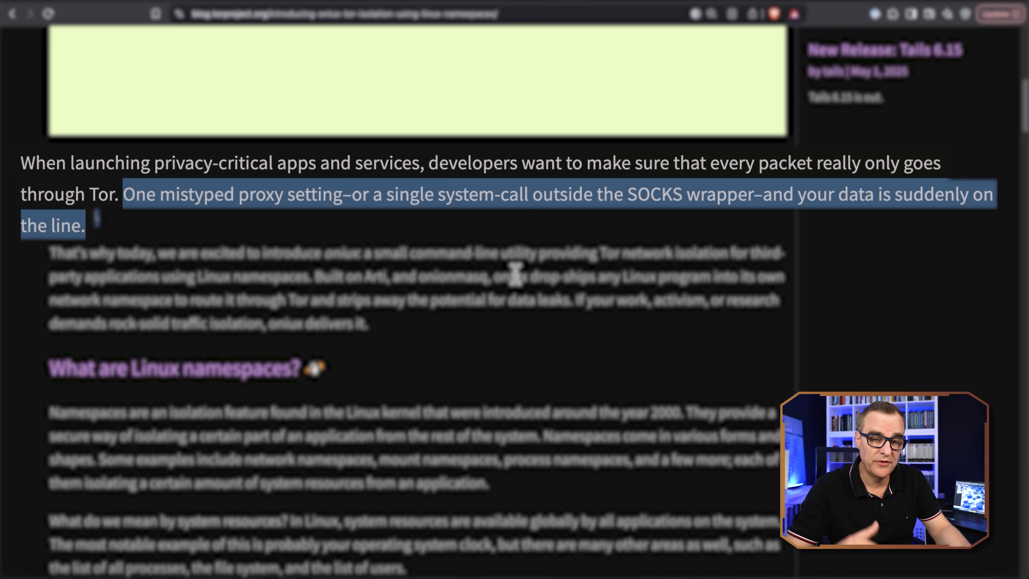
{"action": "left_click", "coordinate": [52, 261]}
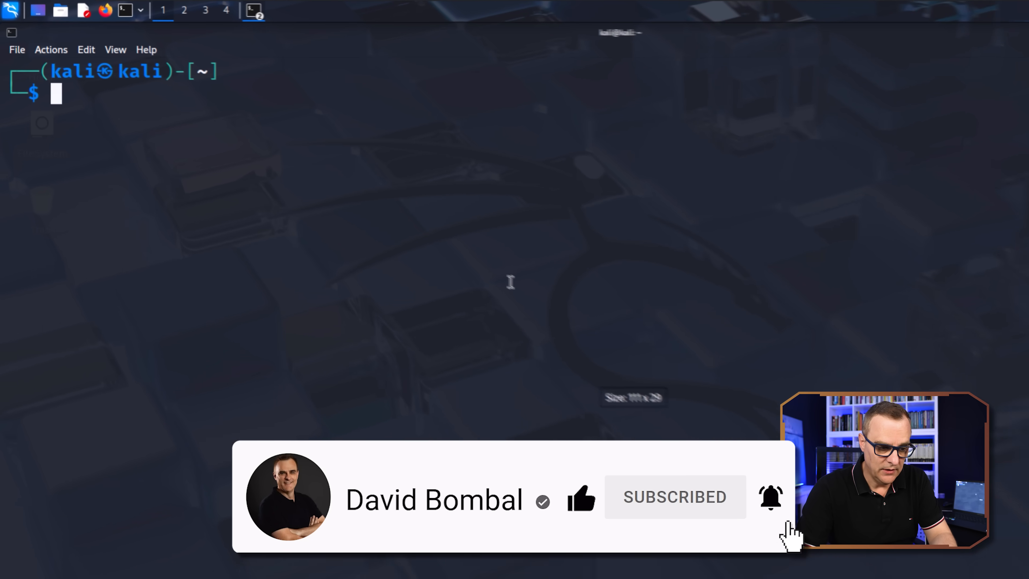
Launch Firefox through oniux with 'oniux firefox', reaching the DuckDuckGo start page
{"action": "type", "text": "oniux firefox"}
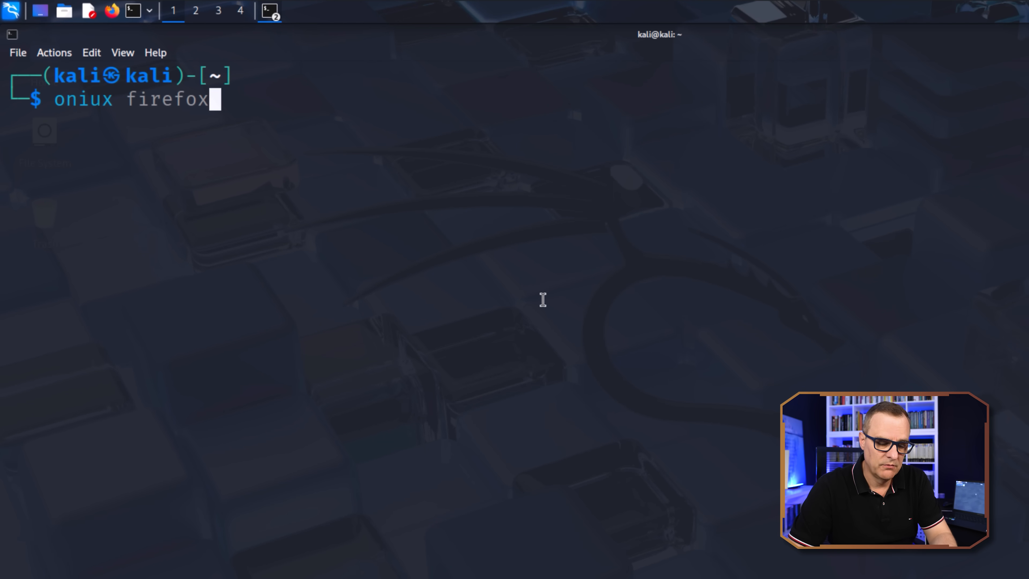
{"action": "key", "text": "Return"}
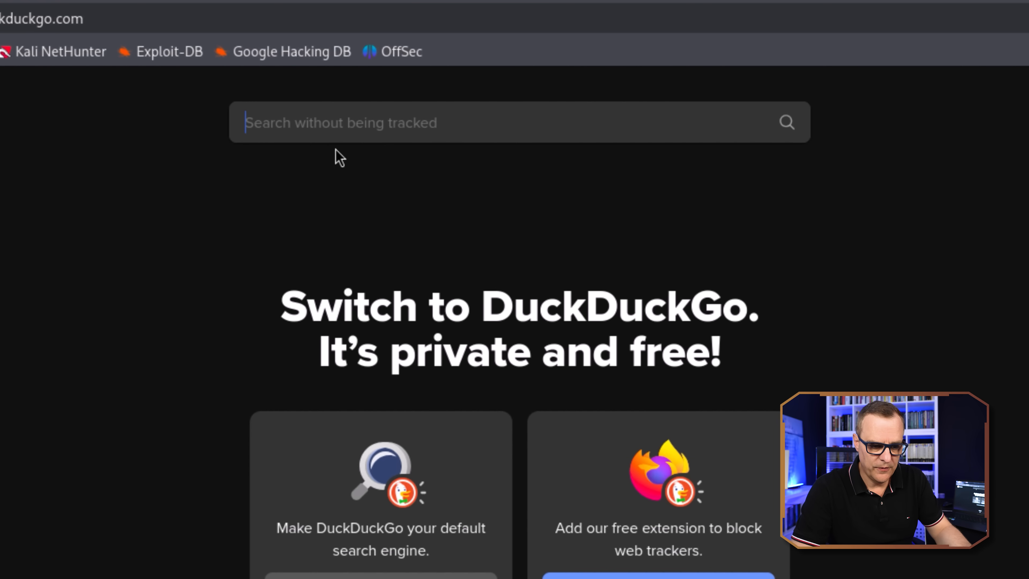
Search 'whatismyipaddre' on DuckDuckGo and load WhatIsMyIPAddress showing 185.220.101.59 in Germany
{"action": "type", "text": "whatis"}
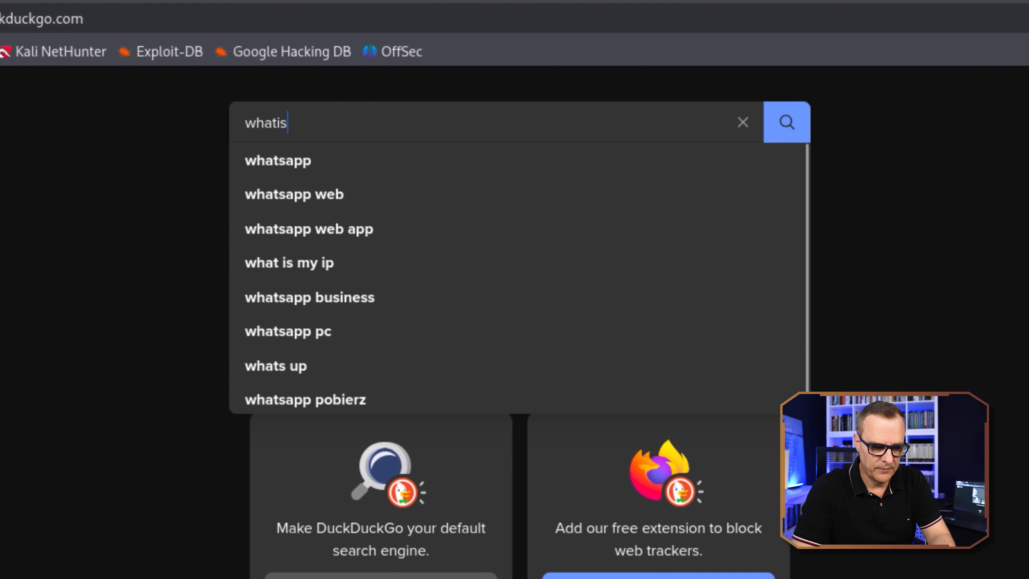
{"action": "type", "text": "myipaddress"}
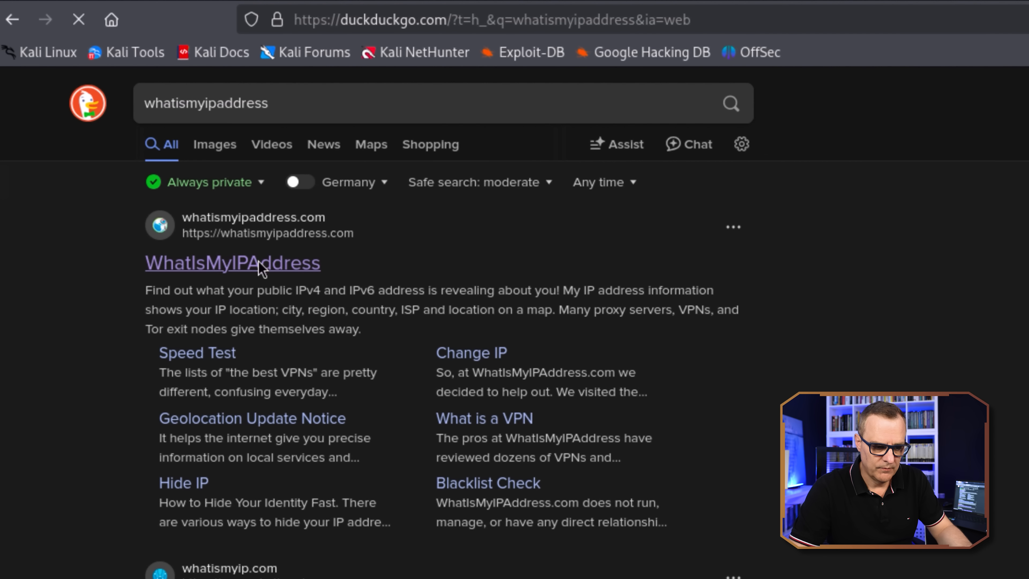
{"action": "left_click", "coordinate": [232, 263]}
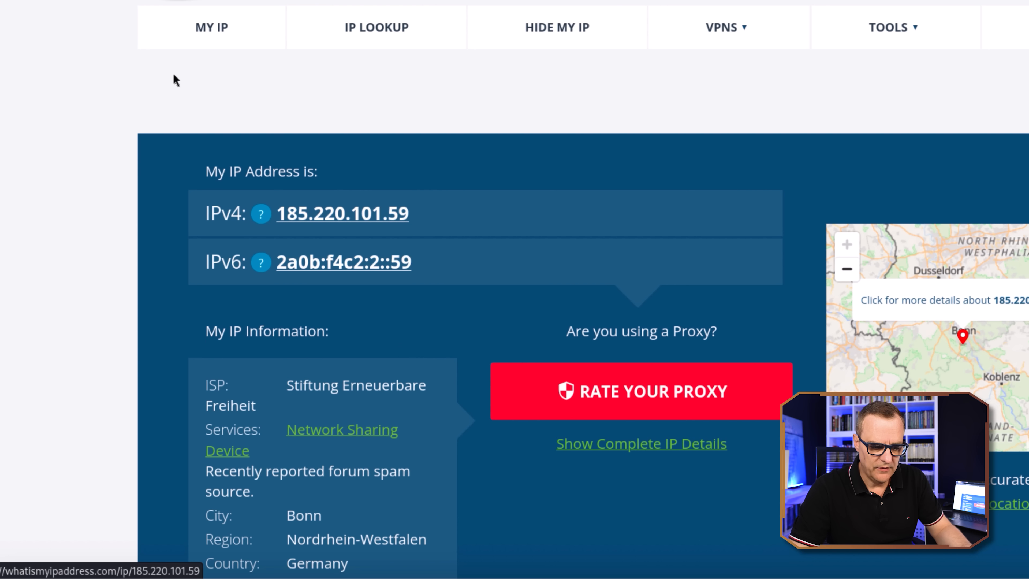
{"action": "mouse_move", "coordinate": [342, 228]}
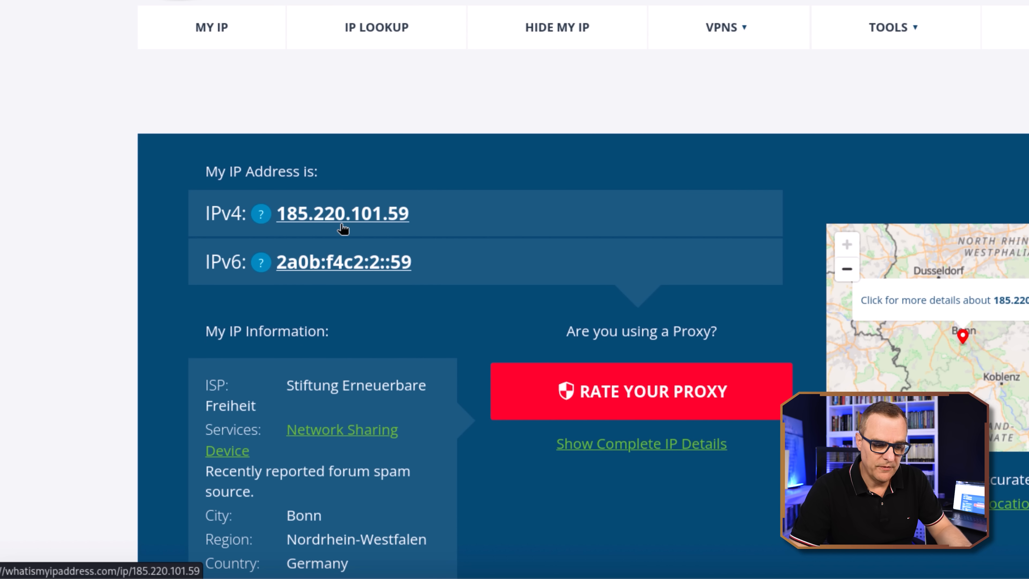
{"action": "mouse_move", "coordinate": [368, 290]}
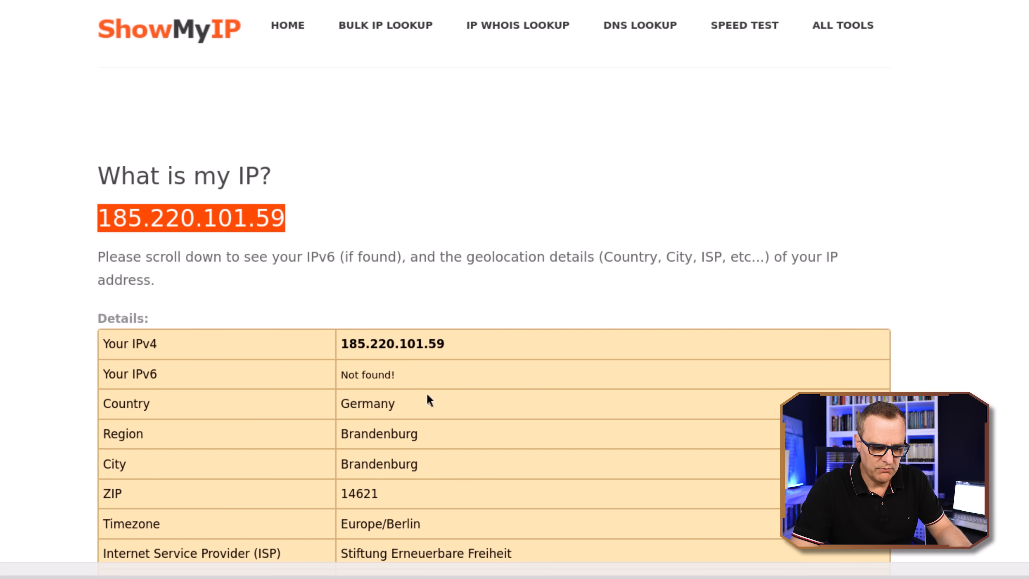
{"action": "mouse_move", "coordinate": [421, 399]}
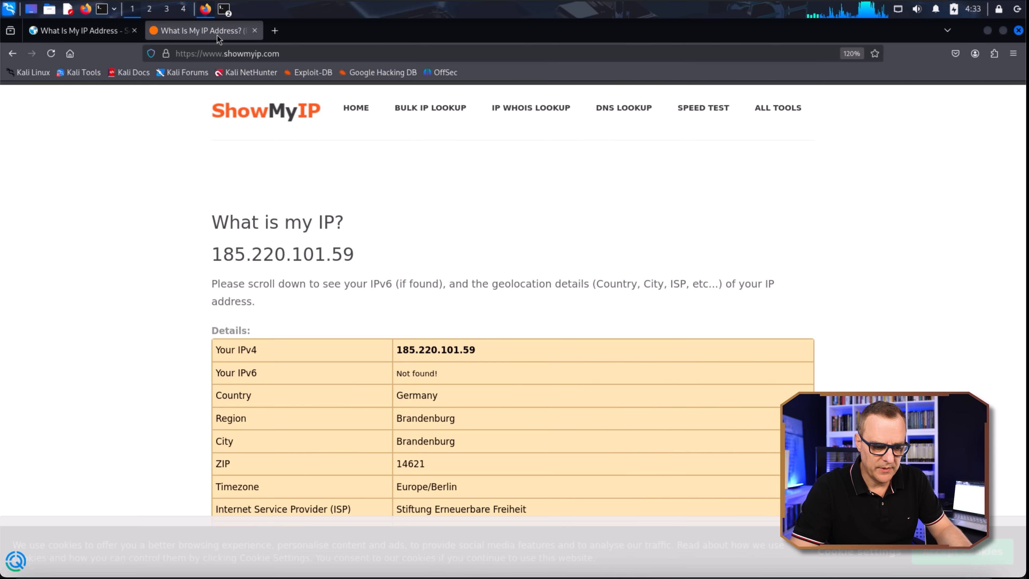
{"action": "left_click", "coordinate": [75, 30]}
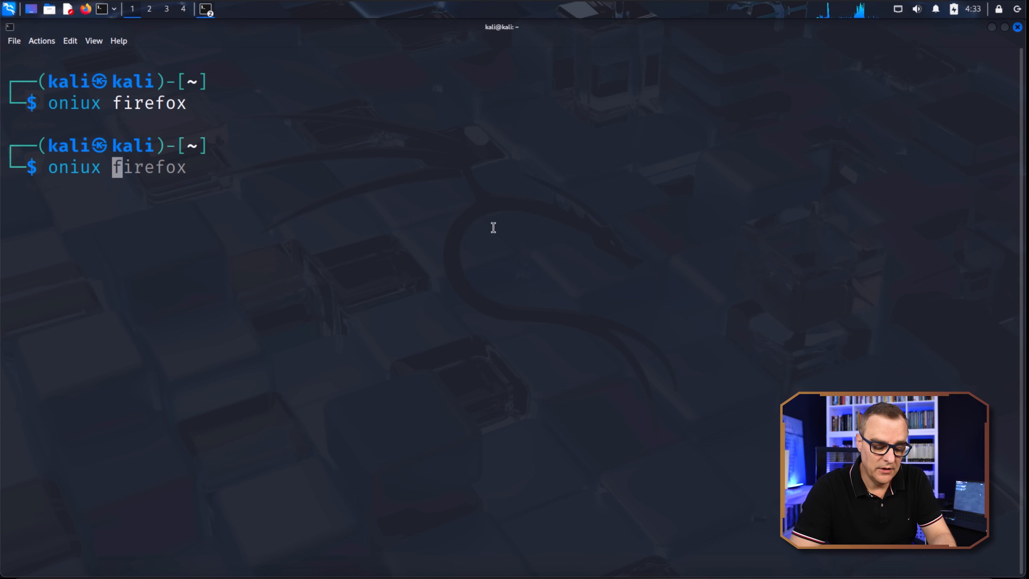
{"action": "type", "text": "bash"}
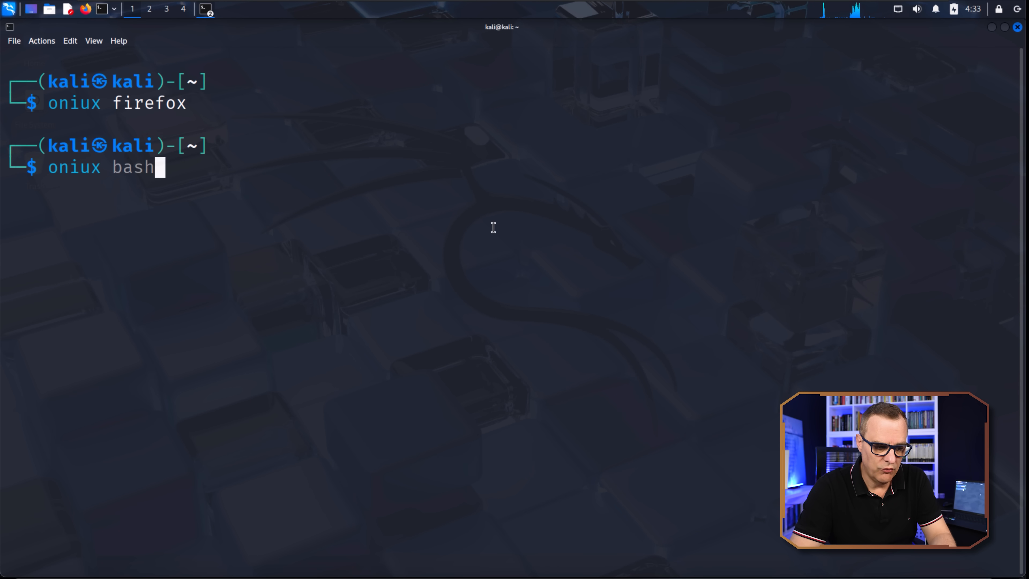
{"action": "key", "text": "Return"}
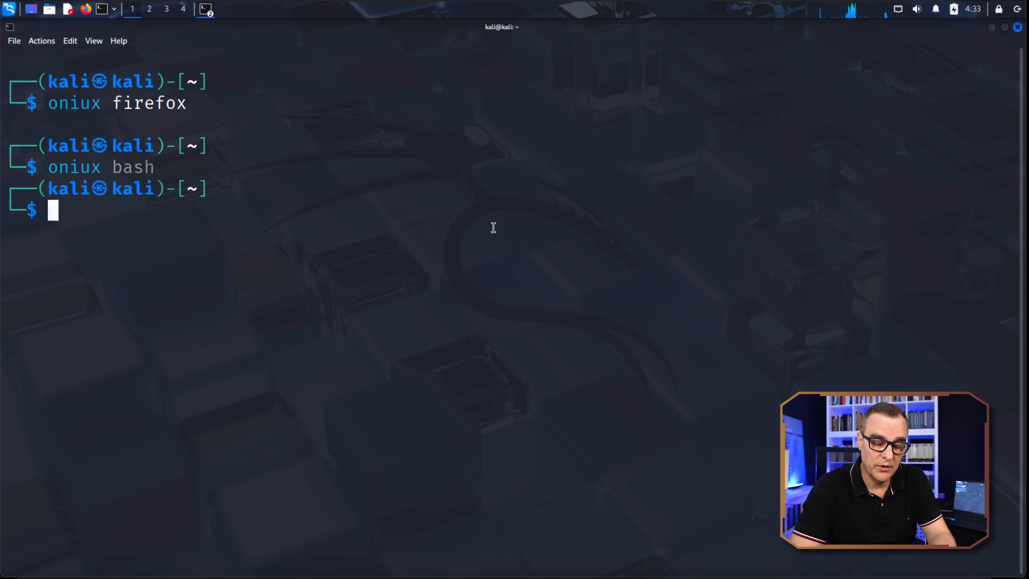
{"action": "type", "text": "curl https://ipv4.icanhazip.com"}
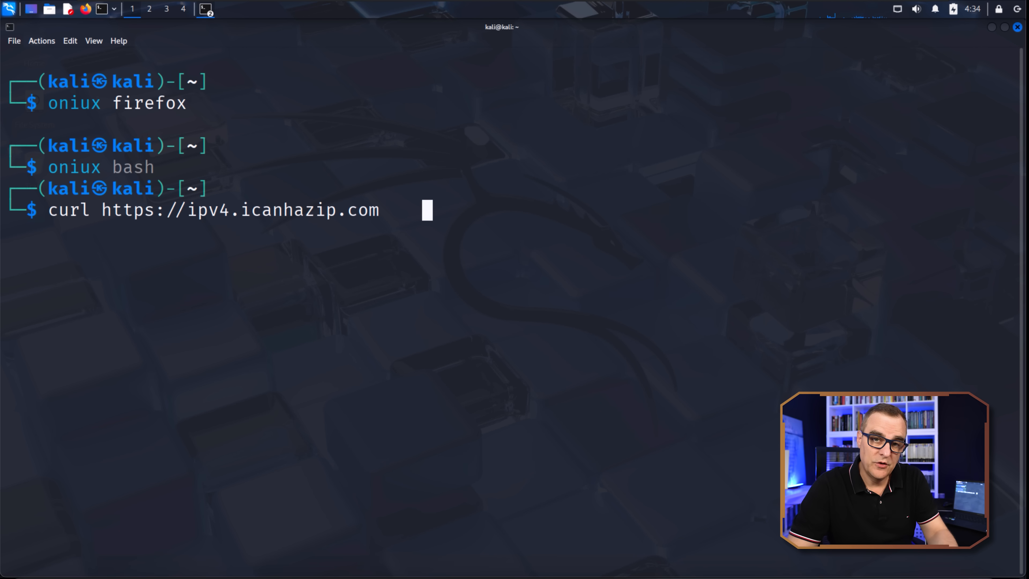
{"action": "key", "text": "Return"}
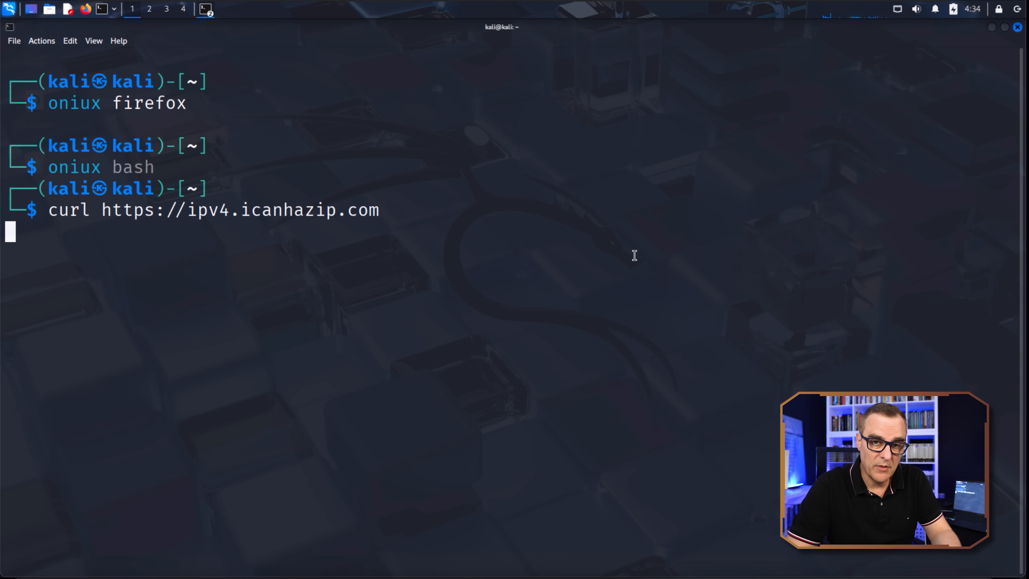
{"action": "key", "text": "Return"}
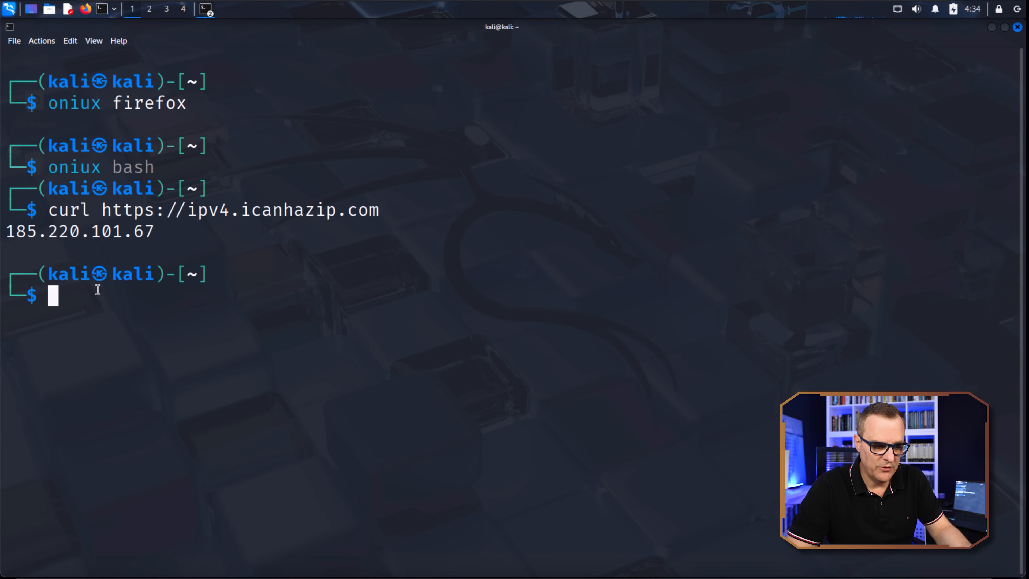
Launch firefox from that shell and head to duckduckgo.com to check the exit address
{"action": "double_click", "coordinate": [91, 231]}
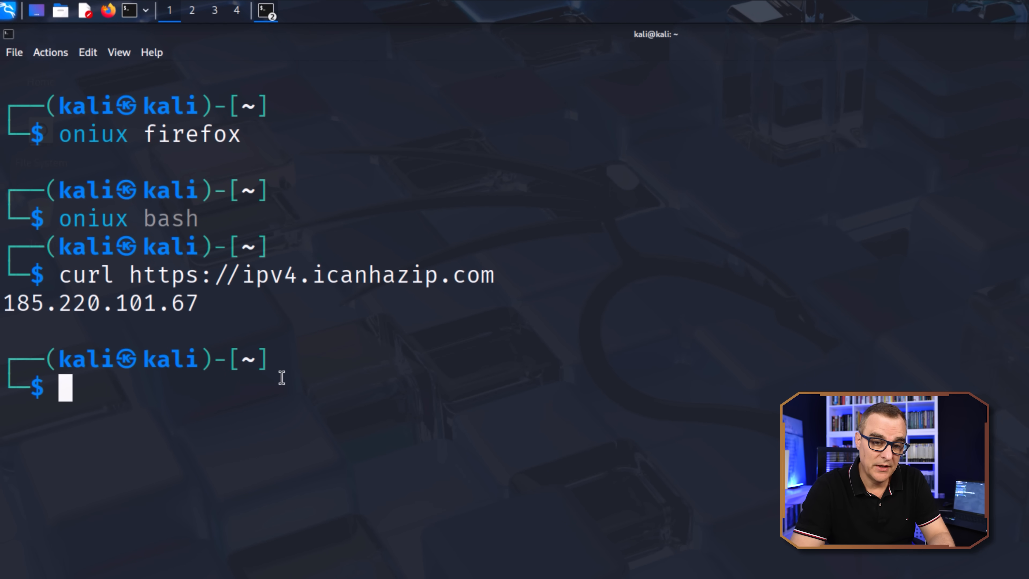
{"action": "type", "text": "fire"}
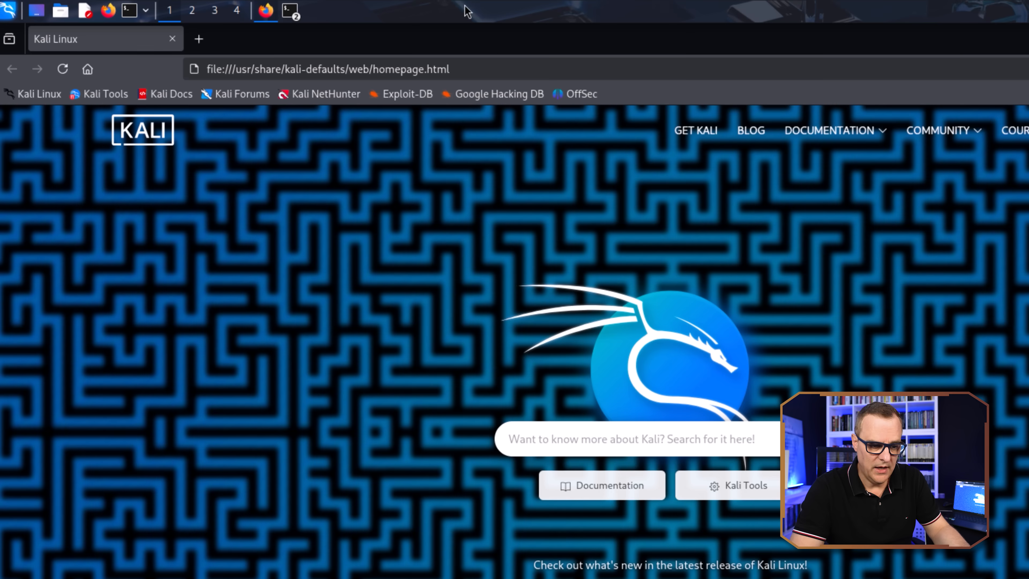
{"action": "type", "text": "duckduckgo.com/"}
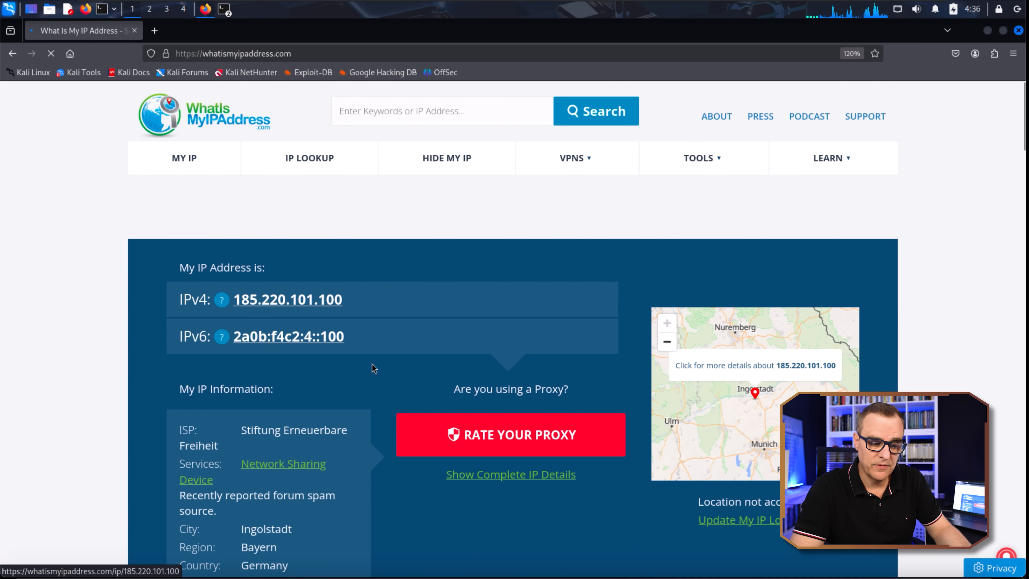
{"action": "mouse_move", "coordinate": [397, 304]}
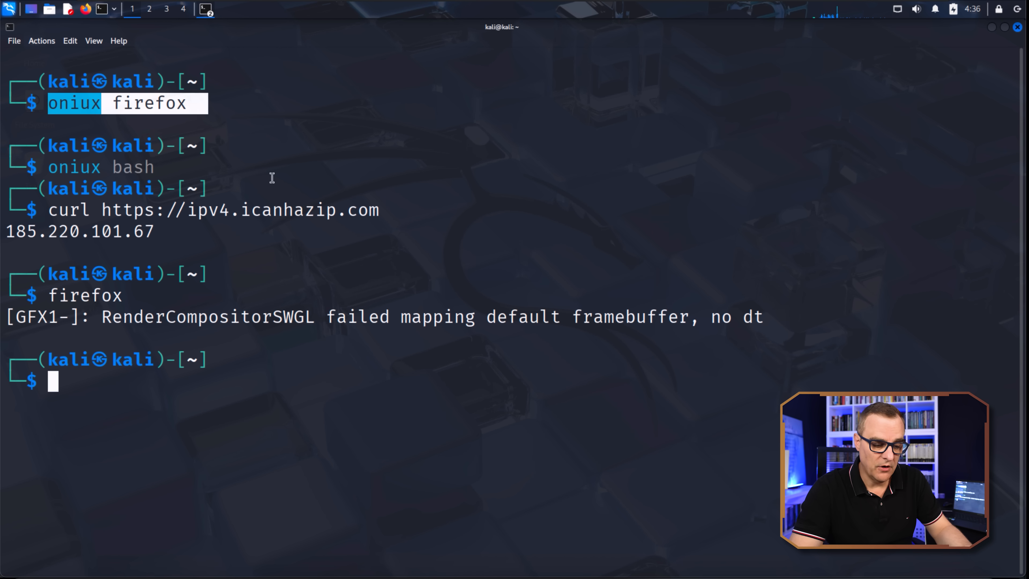
{"action": "type", "text": "exit"}
{"action": "type", "text": "oniux curl https://ipv4.icanhazip.com"}
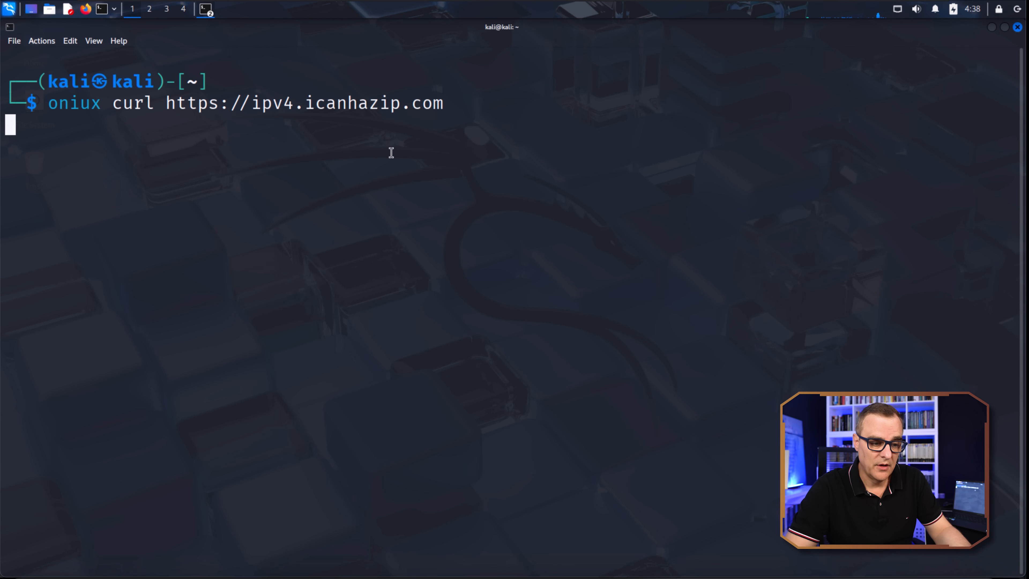
{"action": "key", "text": "Return"}
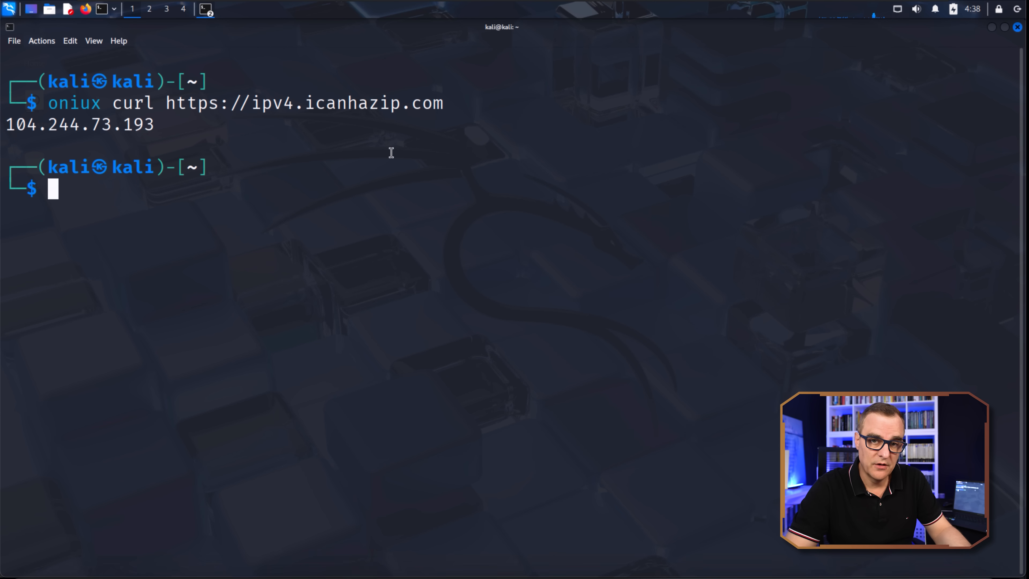
{"action": "type", "text": "oniux curl https://ipv6.icanhazip.com"}
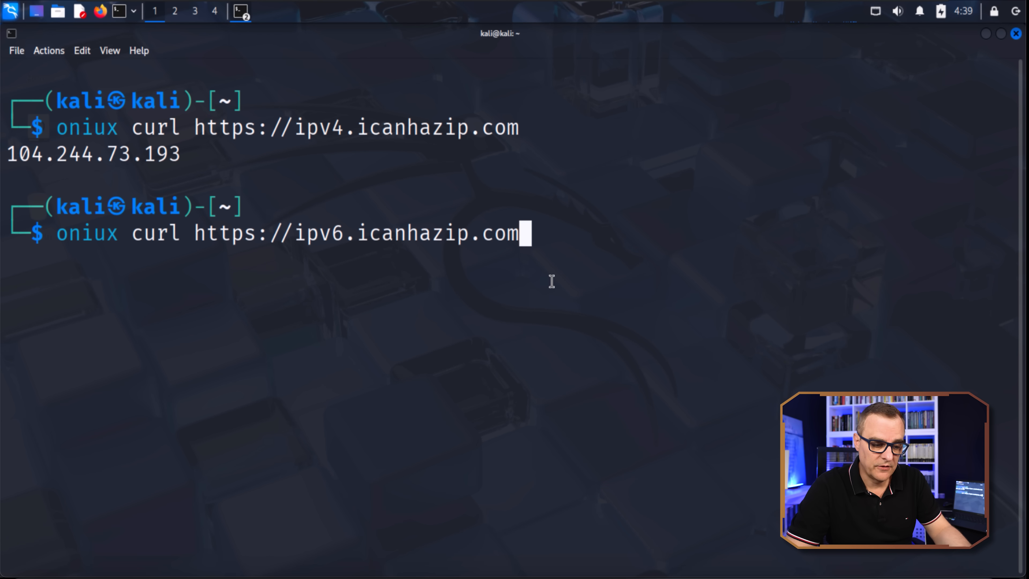
{"action": "key", "text": "Return"}
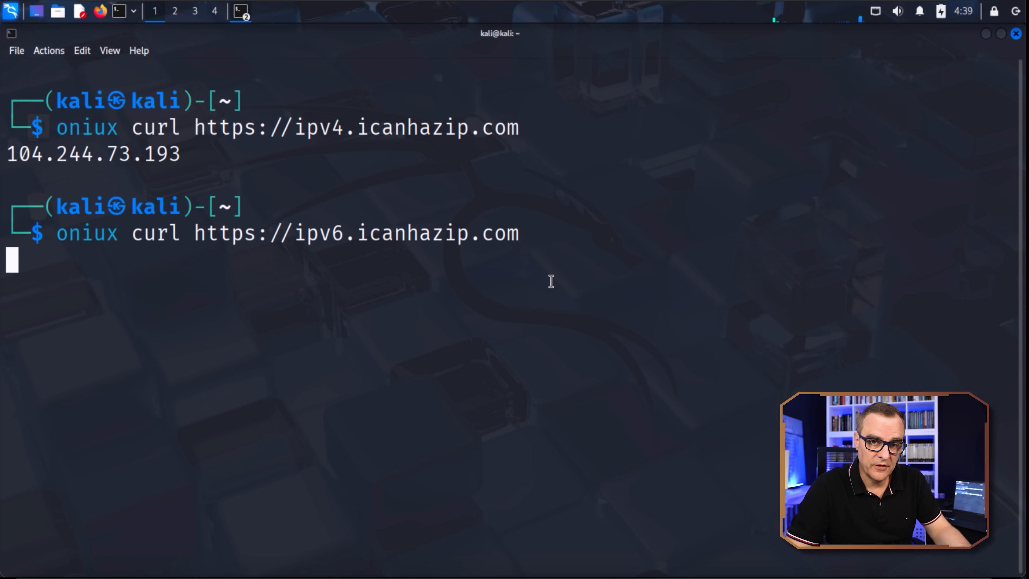
{"action": "key", "text": "Return"}
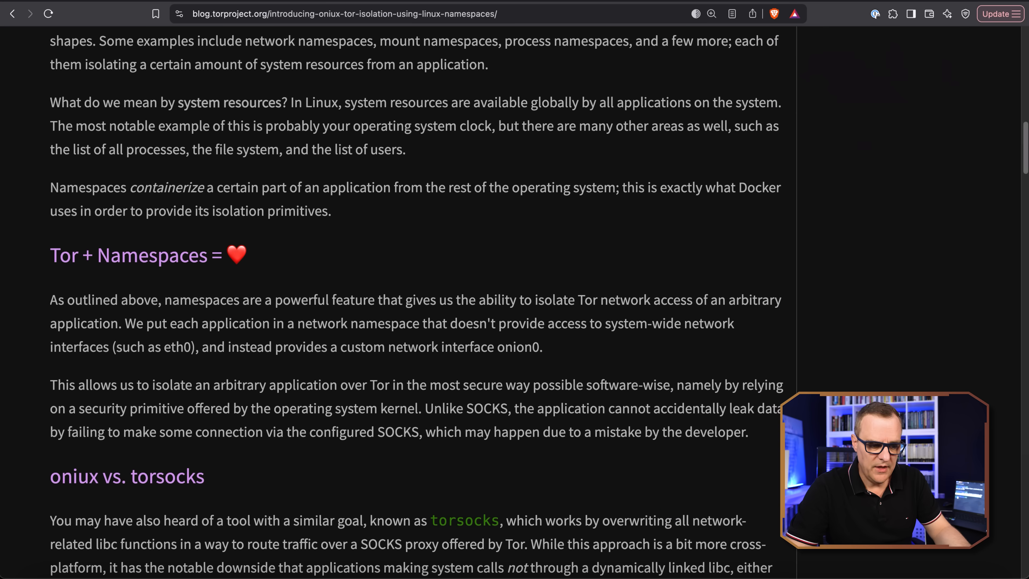
Scroll the oniux article to its Tor + Namespaces section
{"action": "scroll", "scroll_direction": "down", "scroll_amount": 3}
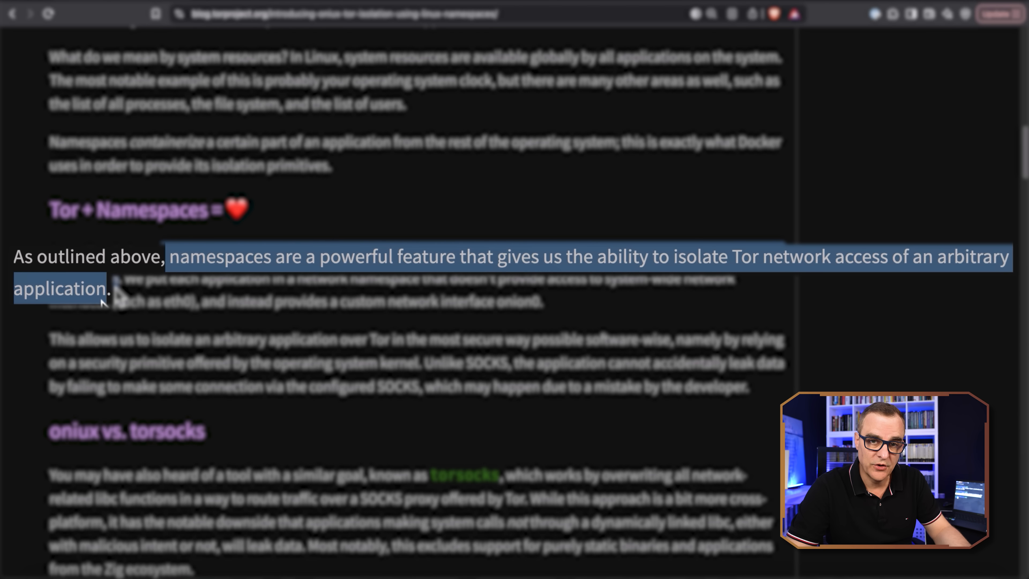
{"action": "mouse_move", "coordinate": [325, 331]}
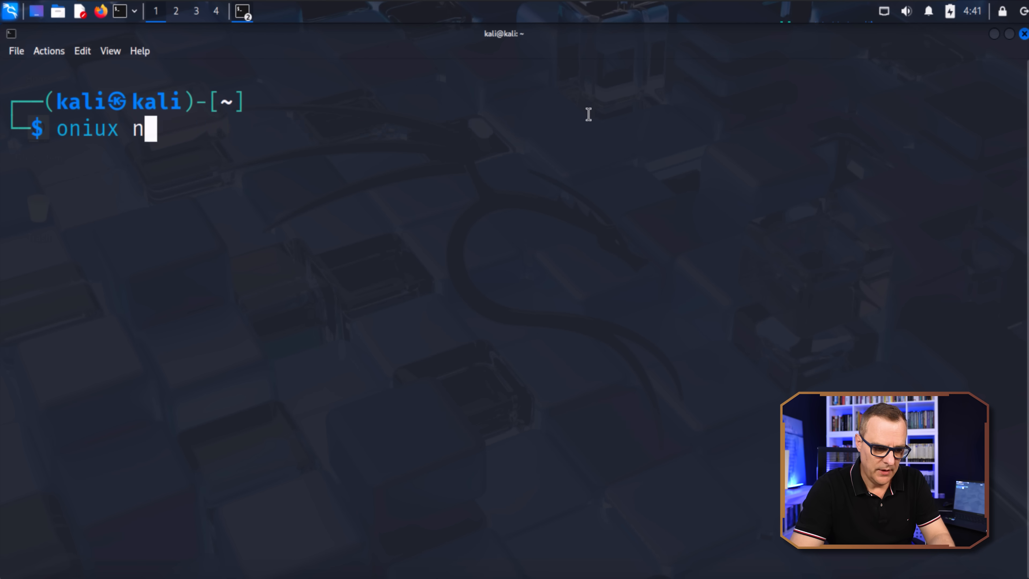
Run oniux nmap -sS against the davidbombal domain
{"action": "type", "text": "map -sS davidbombal"}
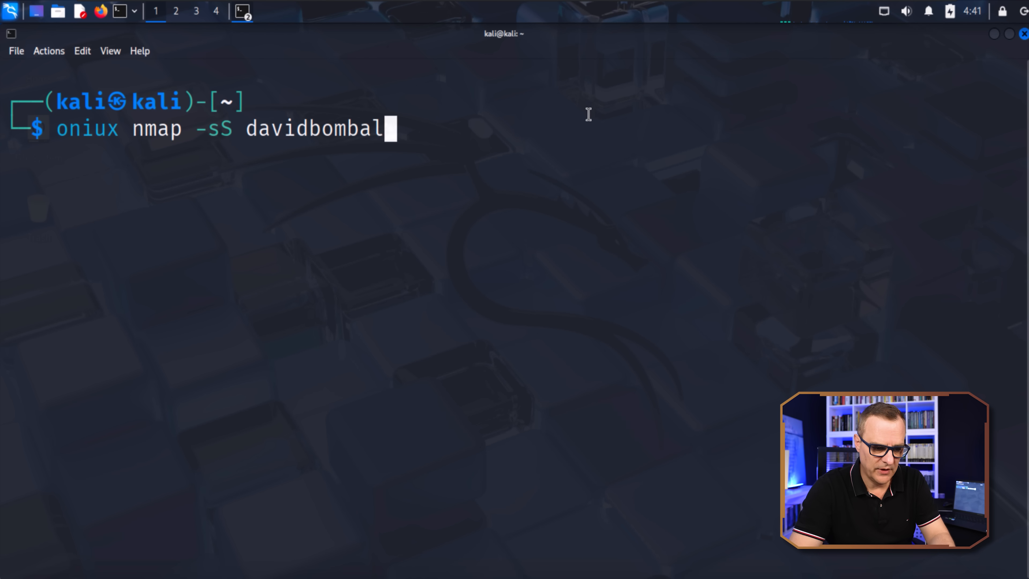
{"action": "key", "text": "Return"}
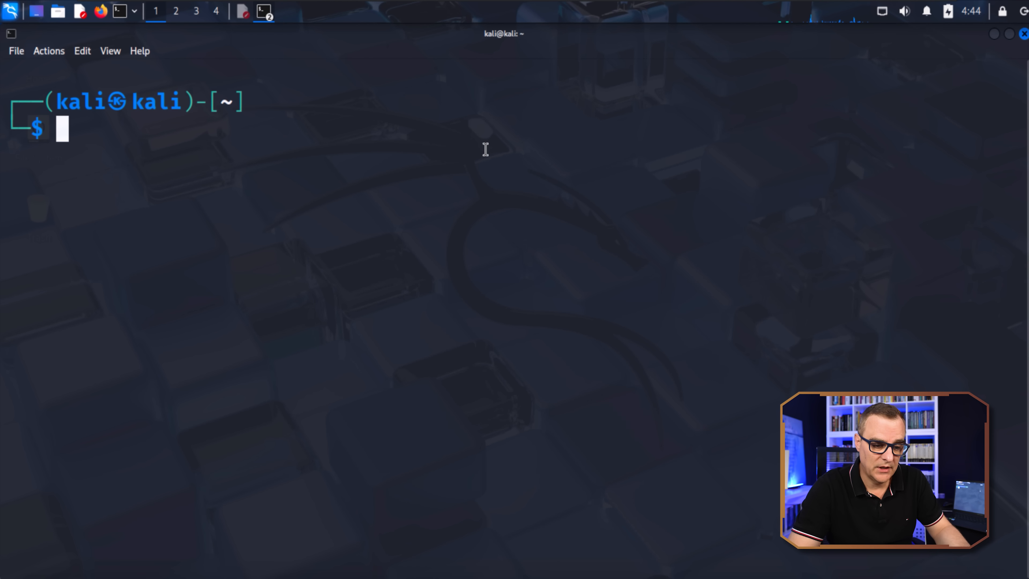
Run oniux curl on the .onion URL, which fails to resolve
{"action": "type", "text": "oniux curl http://2gzyxa5ihm7nsggfxnu52rck2vv4rvmdlkiu3zzui5du4xyclen53wid.onion/index.html"}
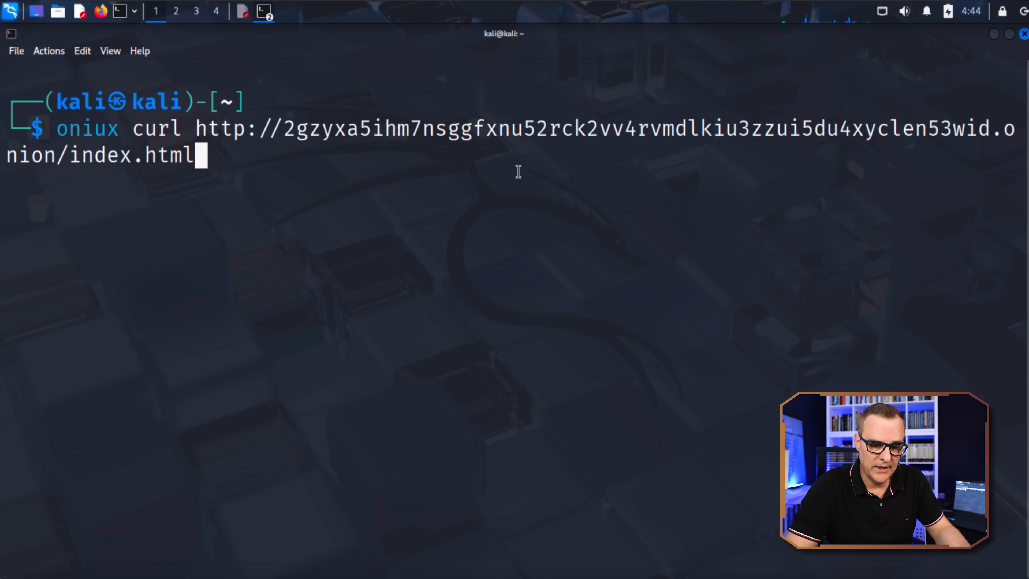
{"action": "key", "text": "Return"}
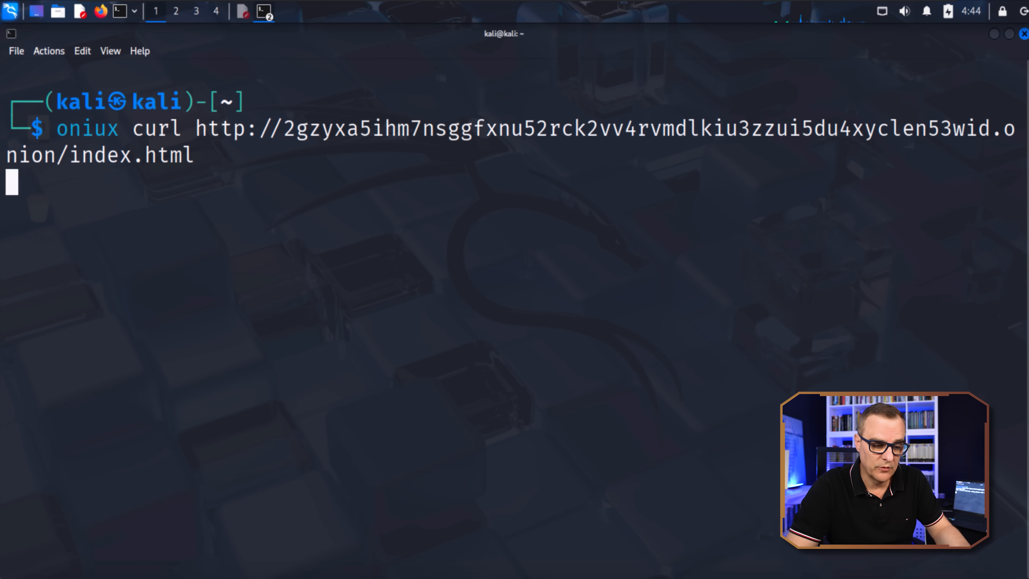
{"action": "key", "text": "Return"}
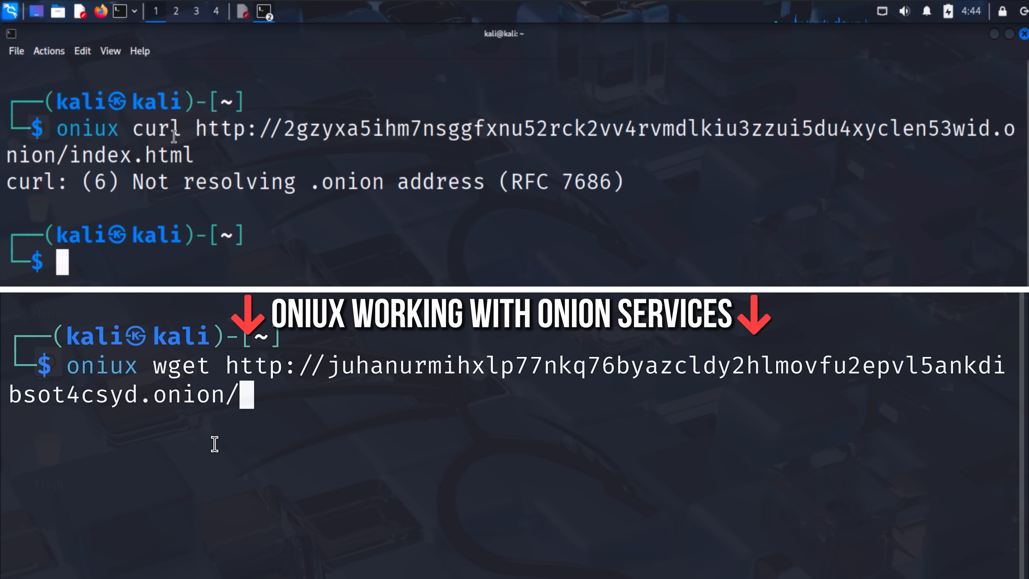
{"action": "key", "text": "Return"}
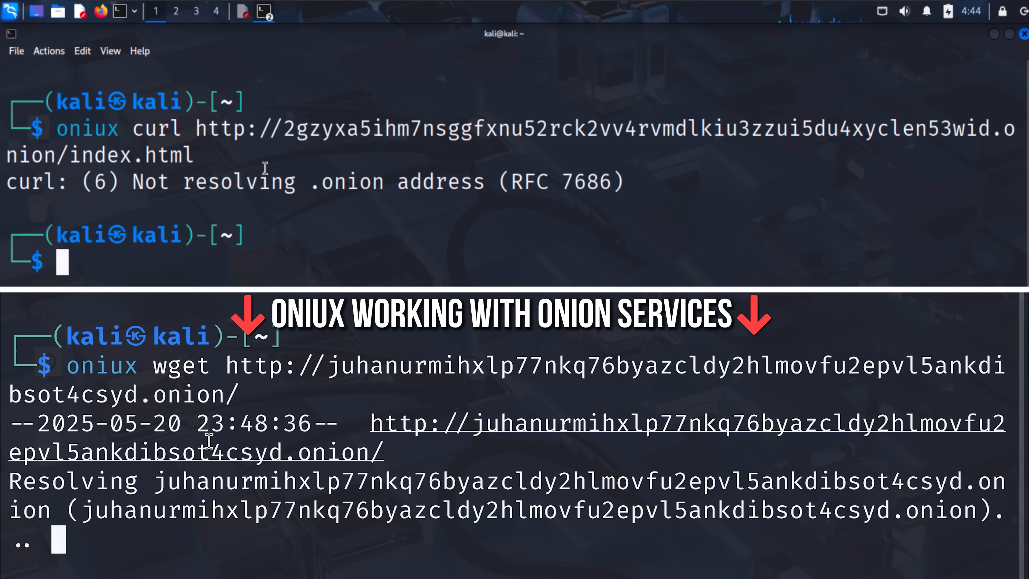
{"action": "scroll", "scroll_direction": "down", "scroll_amount": 3}
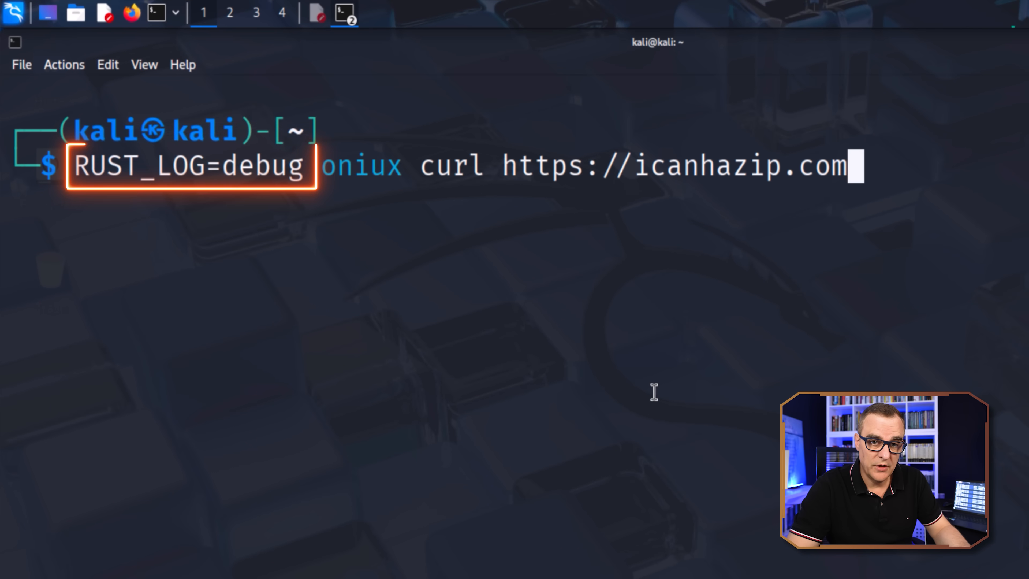
{"action": "key", "text": "Return"}
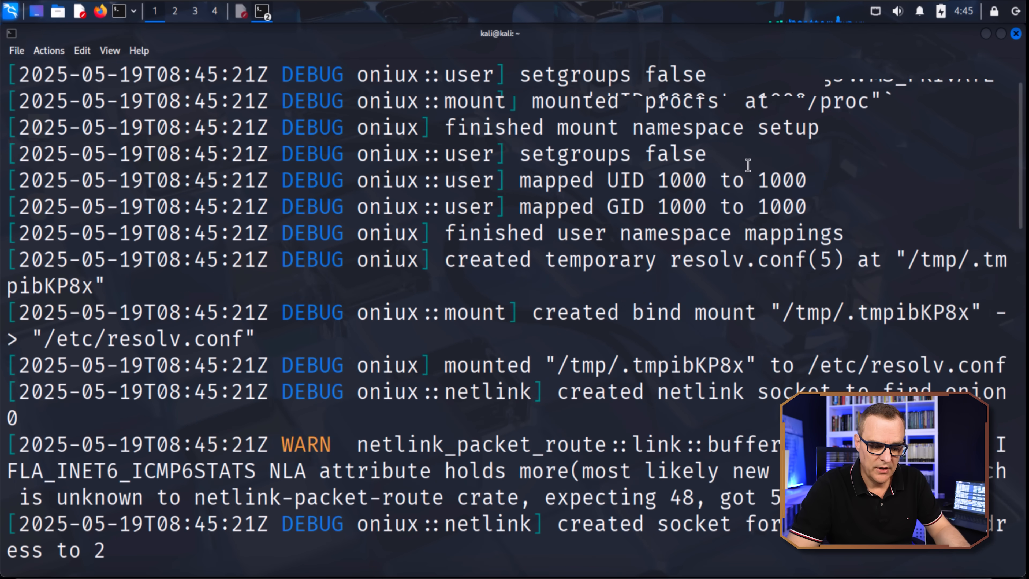
{"action": "scroll", "scroll_direction": "down", "scroll_amount": 3}
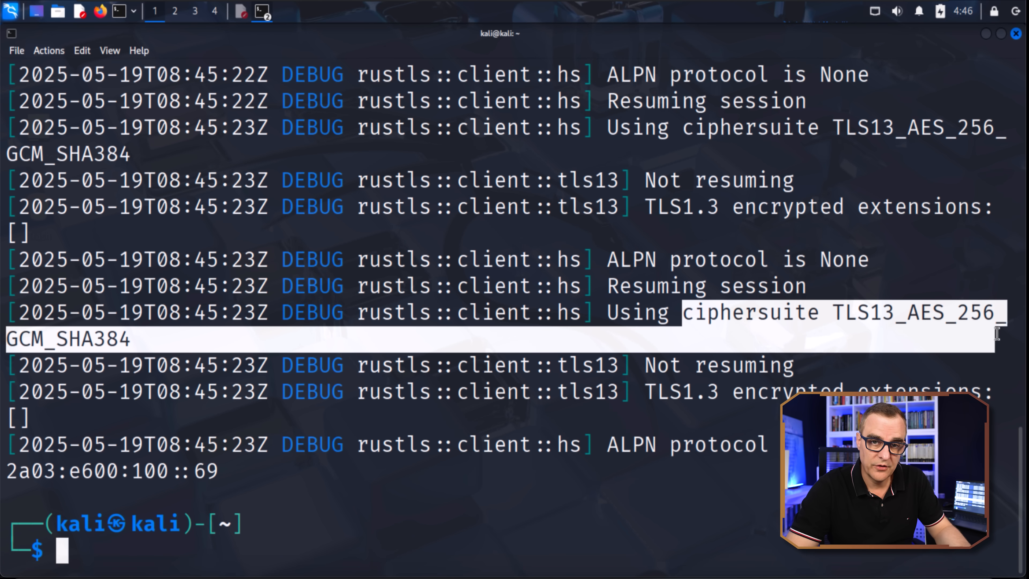
{"action": "scroll", "scroll_direction": "up", "scroll_amount": 3}
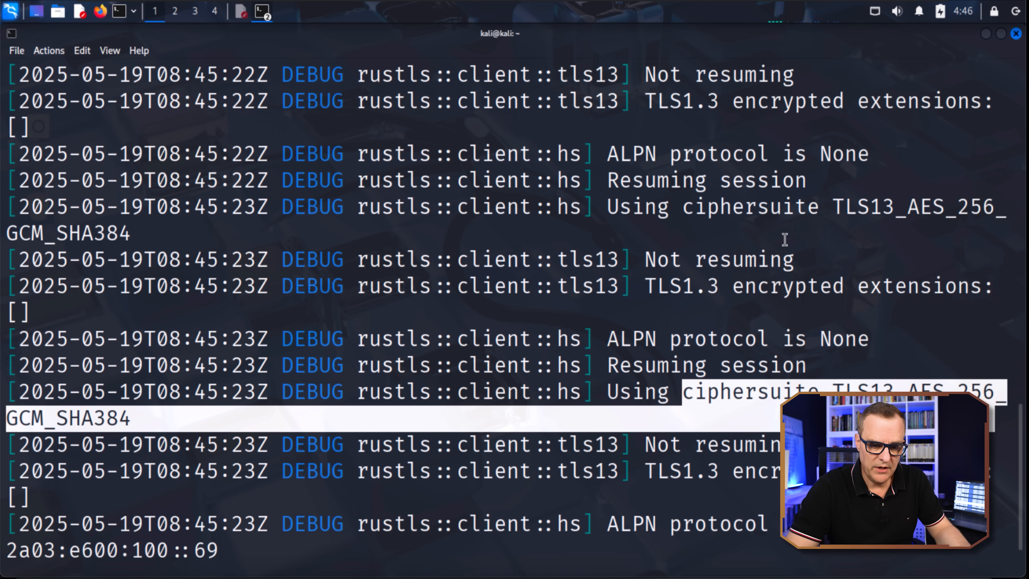
{"action": "scroll", "scroll_direction": "up", "scroll_amount": 3}
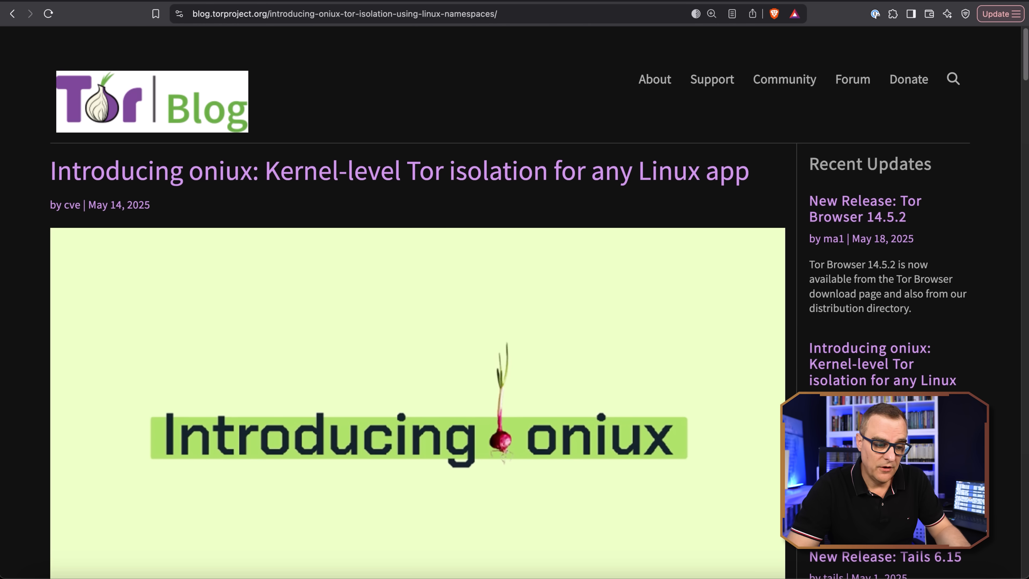
{"action": "triple_click", "coordinate": [400, 170]}
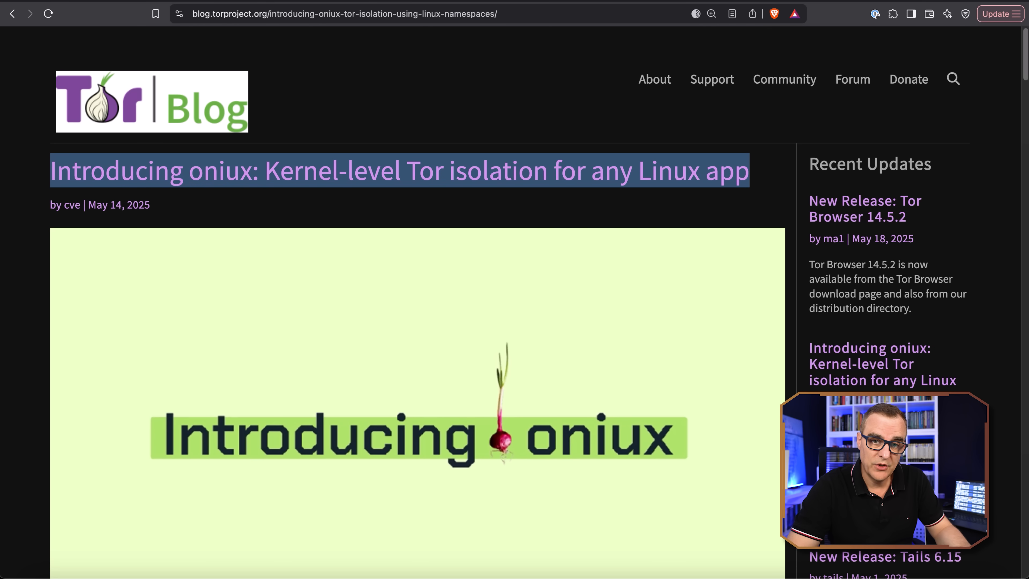
{"action": "scroll", "scroll_direction": "down", "scroll_amount": 3}
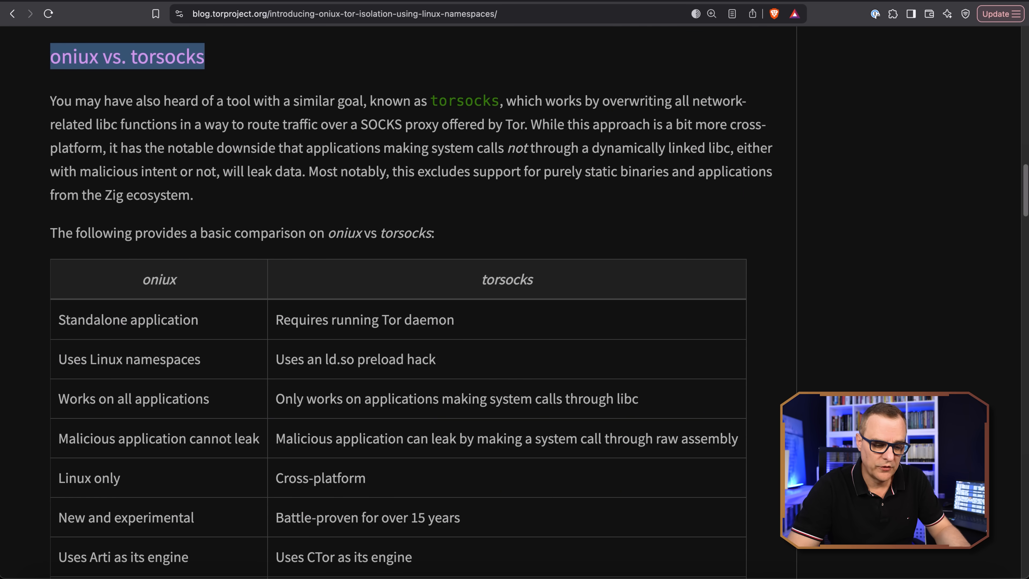
{"action": "scroll", "scroll_direction": "down", "scroll_amount": 3}
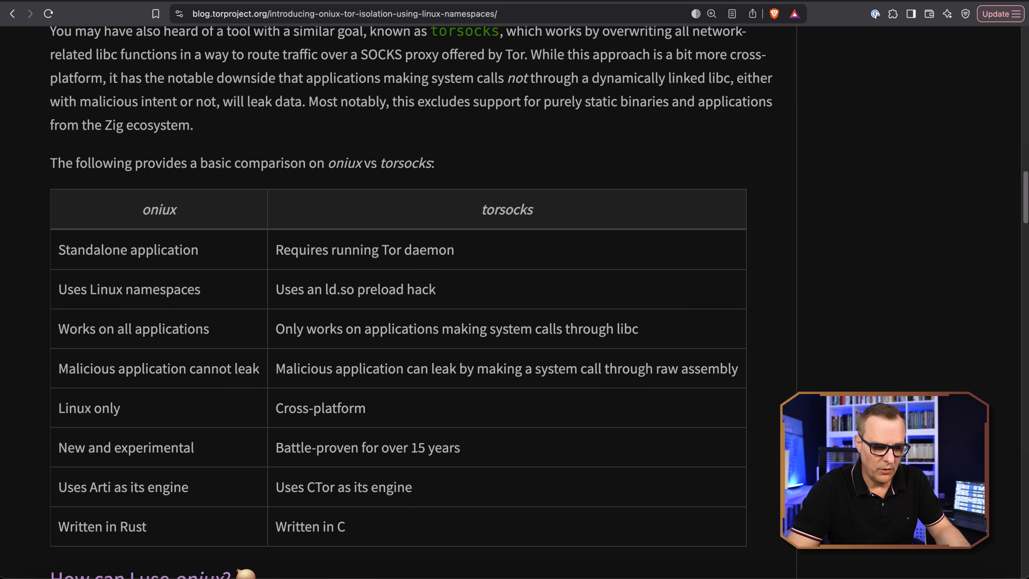
{"action": "double_click", "coordinate": [128, 249]}
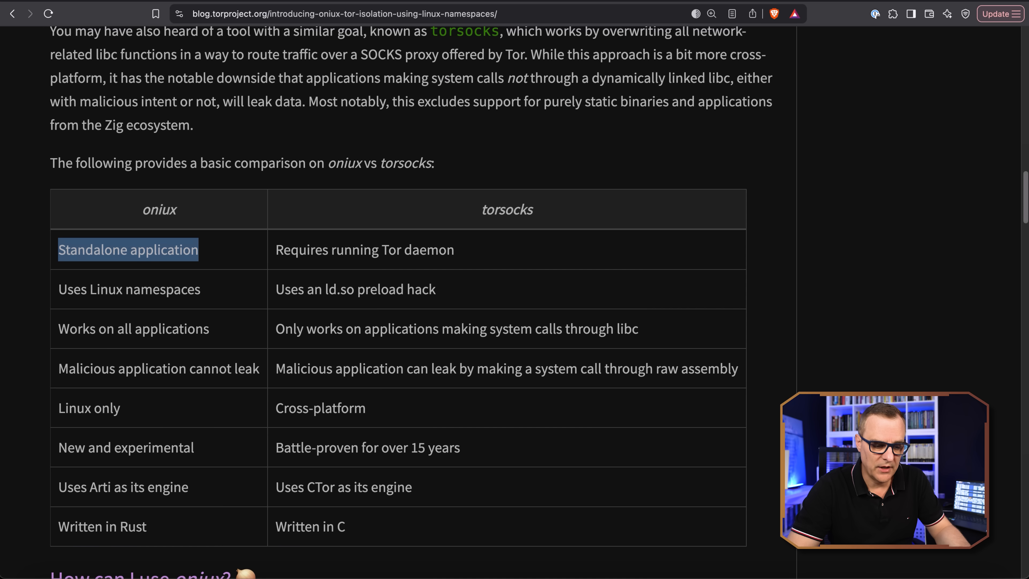
{"action": "double_click", "coordinate": [364, 250]}
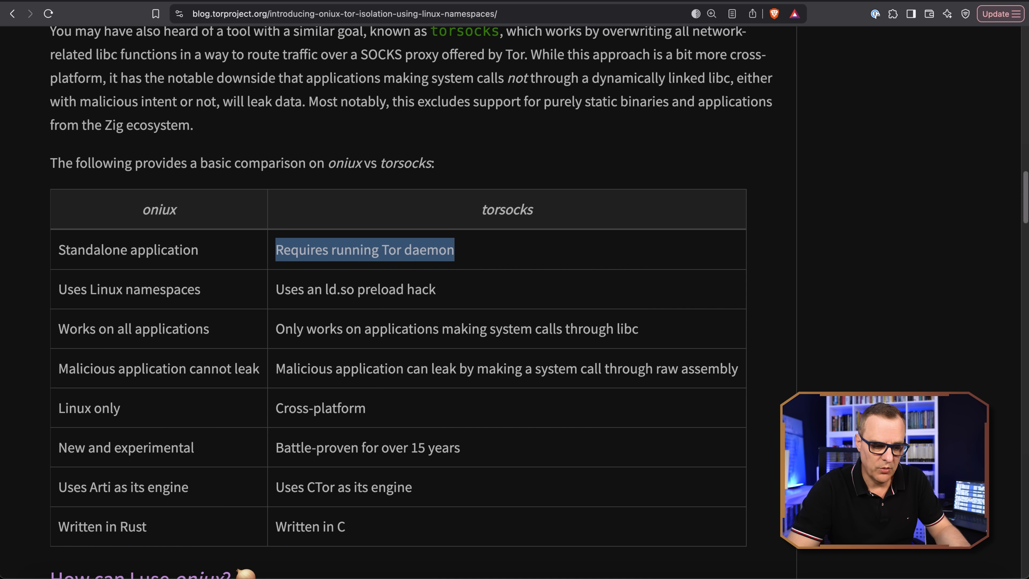
{"action": "double_click", "coordinate": [129, 289]}
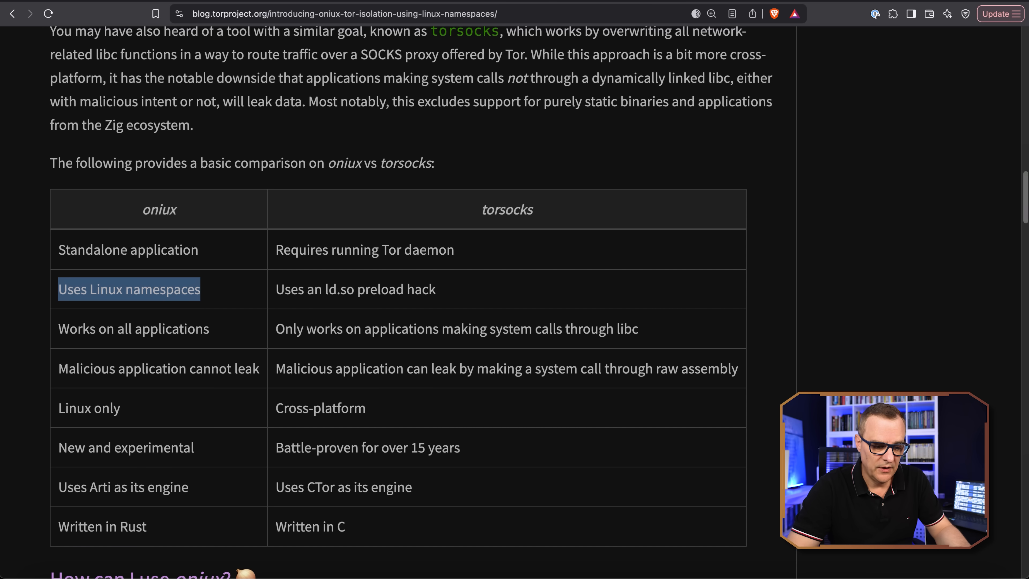
{"action": "double_click", "coordinate": [355, 289]}
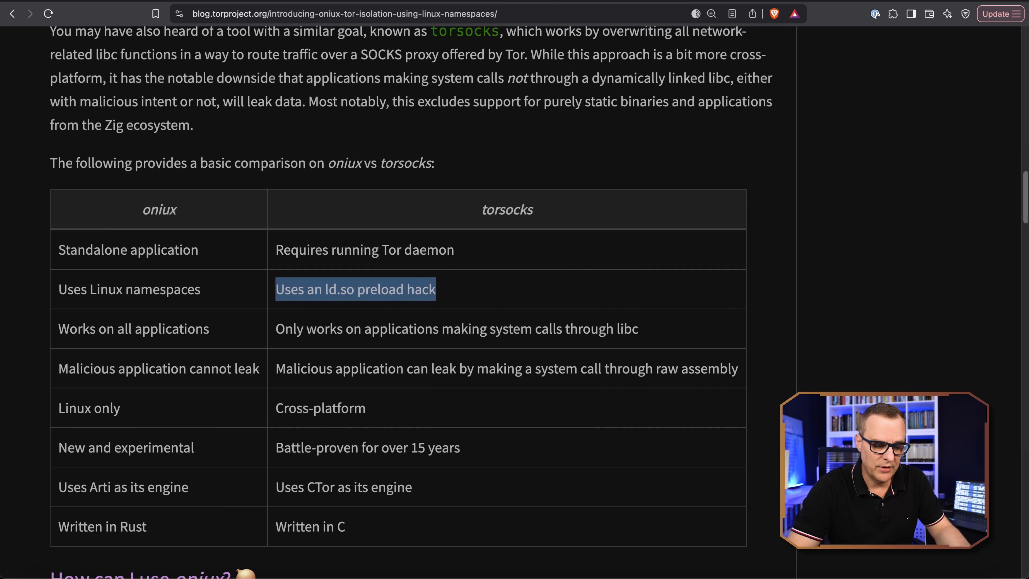
{"action": "double_click", "coordinate": [132, 329]}
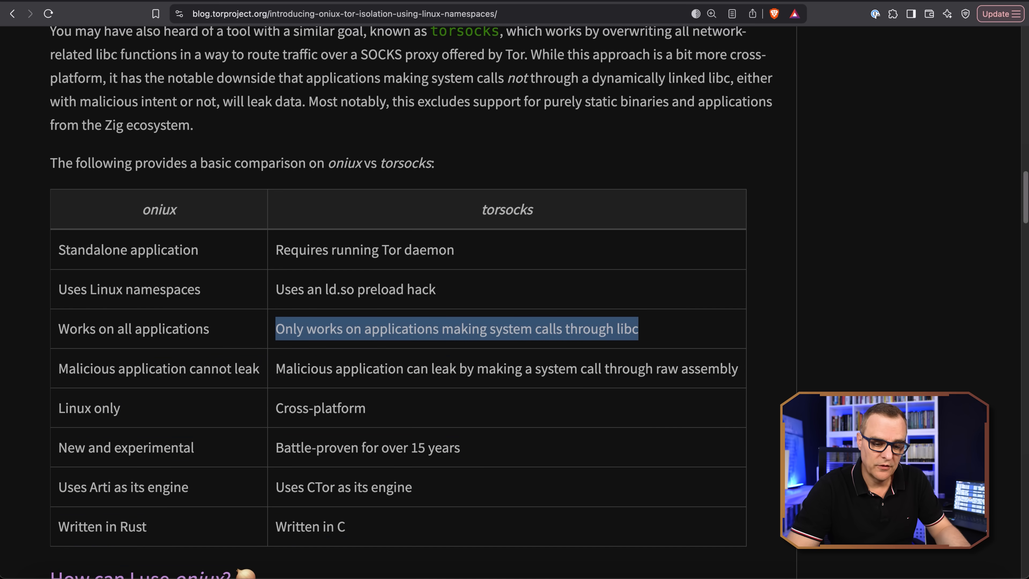
{"action": "scroll", "scroll_direction": "down", "scroll_amount": 3}
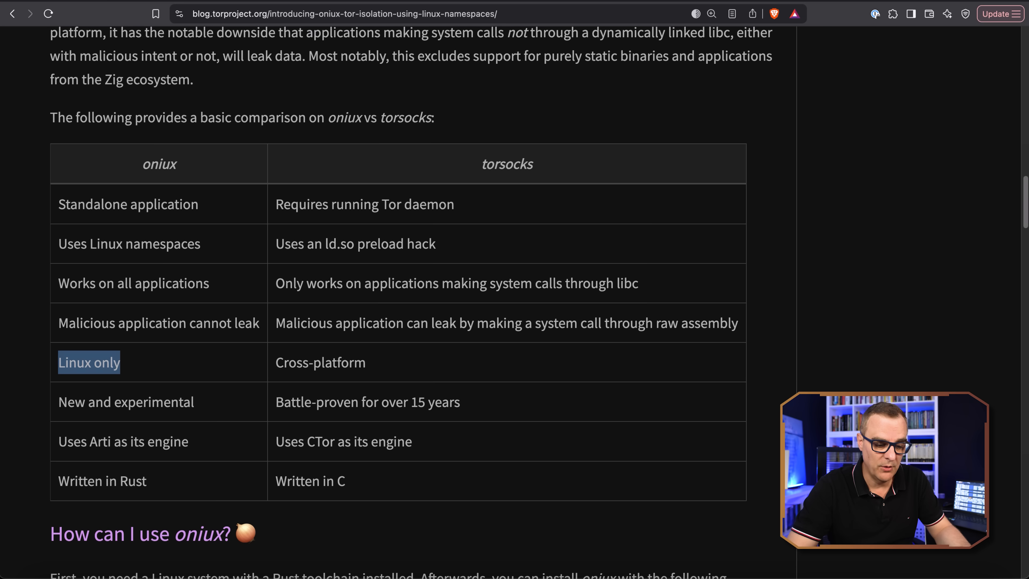
{"action": "double_click", "coordinate": [321, 362]}
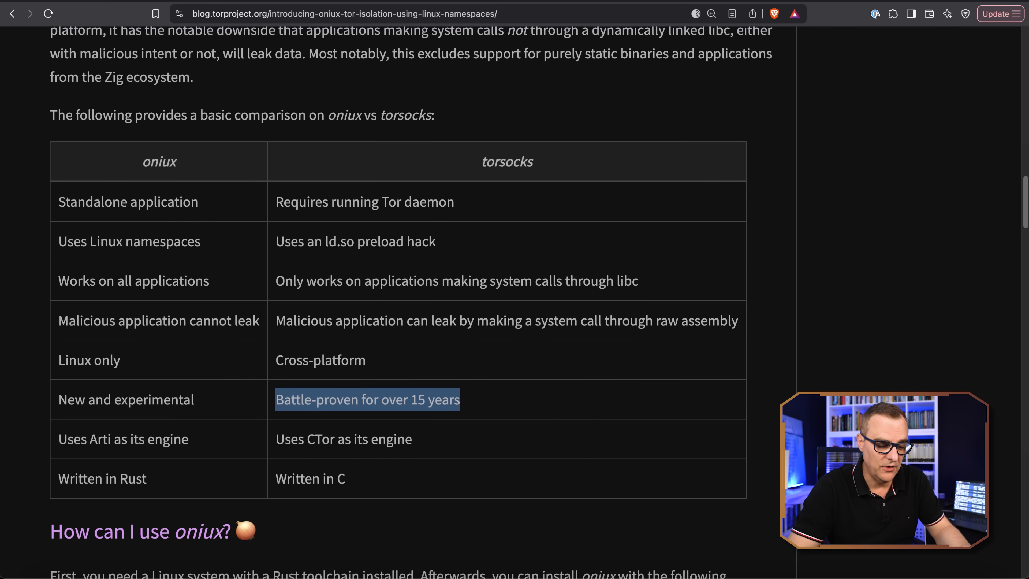
{"action": "double_click", "coordinate": [126, 399]}
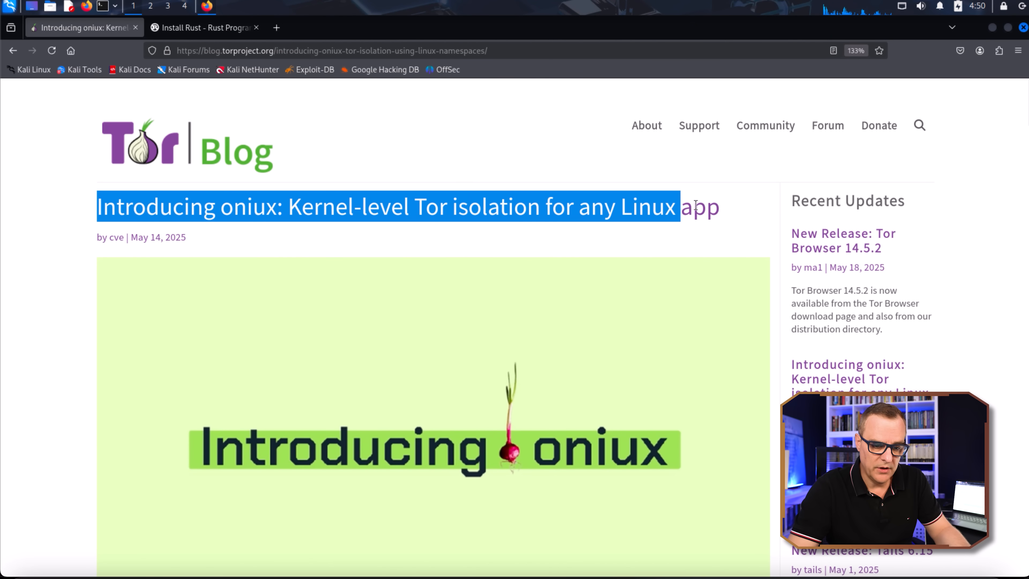
Scroll to 'How can I use oniux?' showing the cargo install command for oniux 0.4.0
{"action": "scroll", "scroll_direction": "down", "scroll_amount": 3}
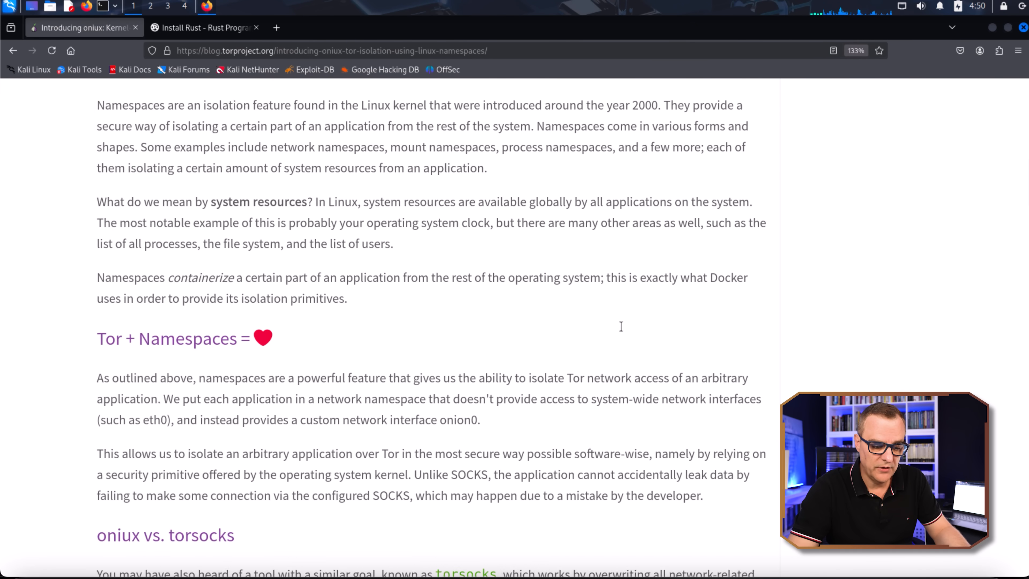
{"action": "scroll", "scroll_direction": "down", "scroll_amount": 3}
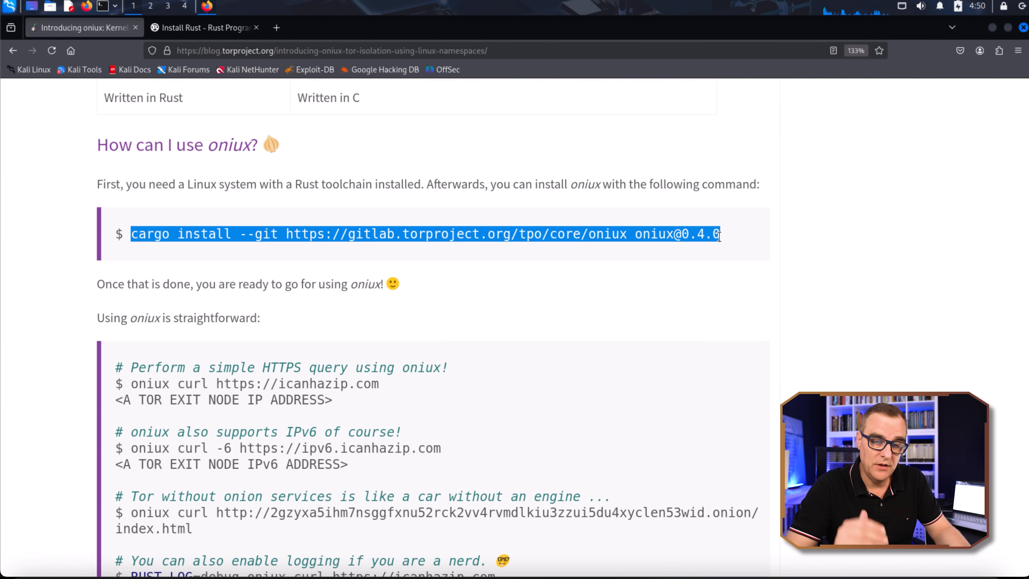
{"action": "mouse_move", "coordinate": [387, 86]}
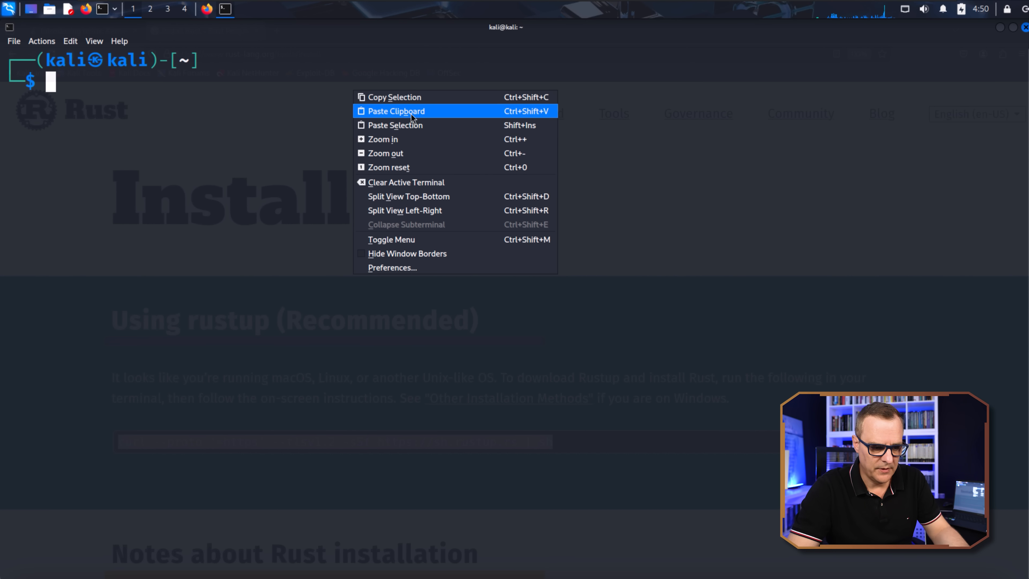
Run the pasted rustup installer and check the compiler version in the same shell
{"action": "left_click", "coordinate": [397, 110]}
{"action": "type", "text": "rustc"}
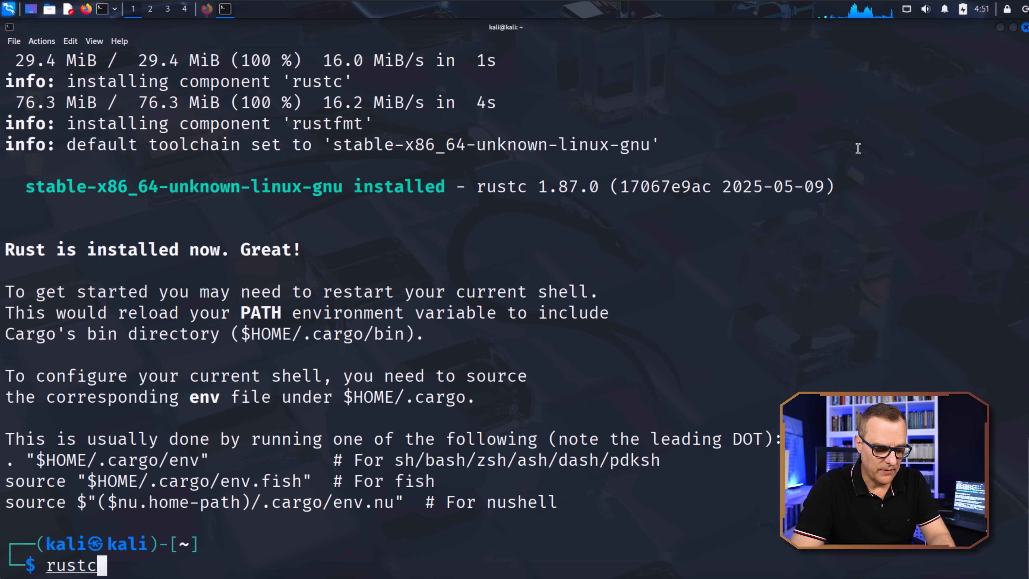
{"action": "type", "text": "--version"}
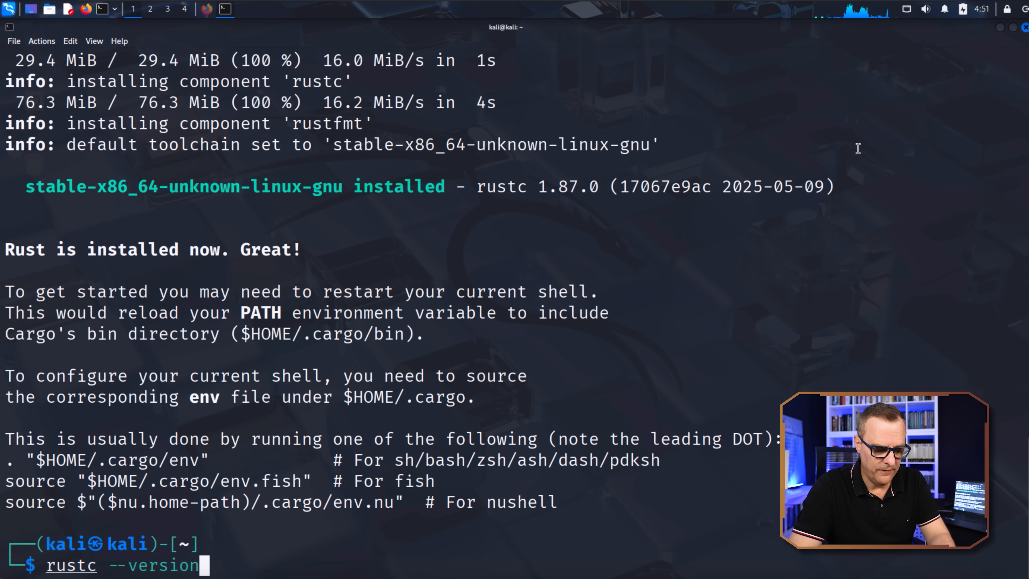
{"action": "key", "text": "Return"}
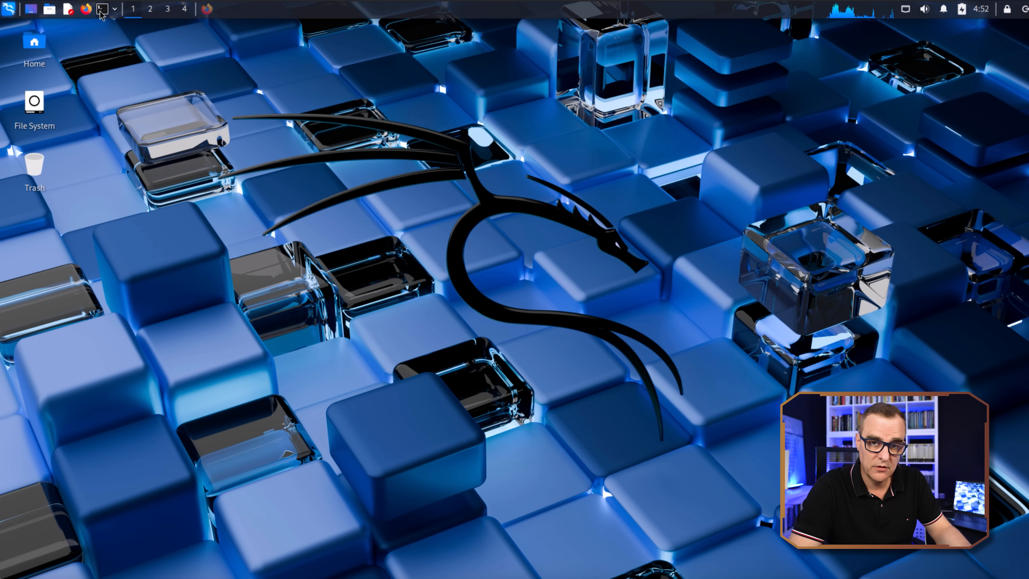
Confirm rustc --version reports 1.87.0 in a fresh terminal window
{"action": "left_click", "coordinate": [102, 9]}
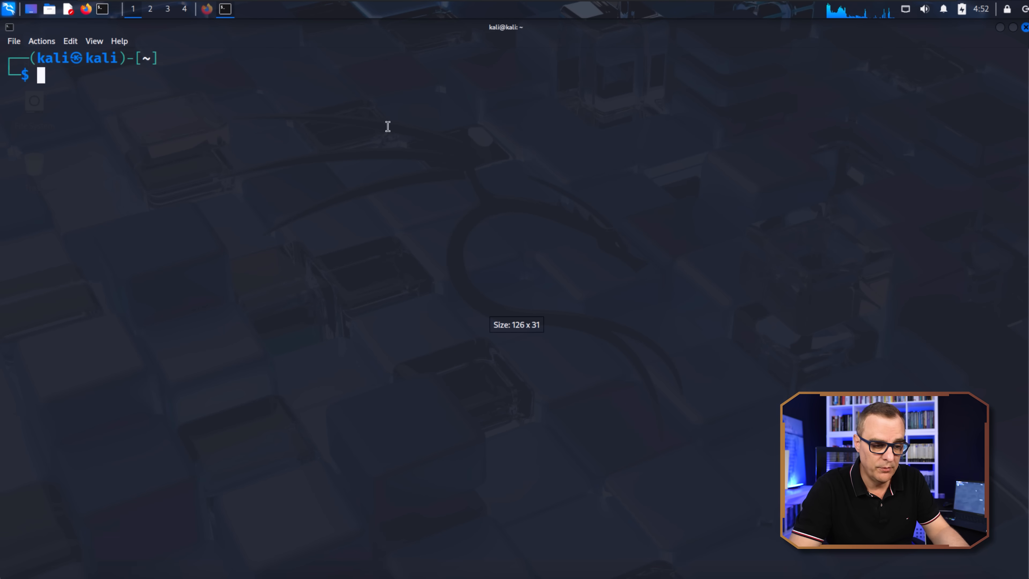
{"action": "type", "text": "rustc --version"}
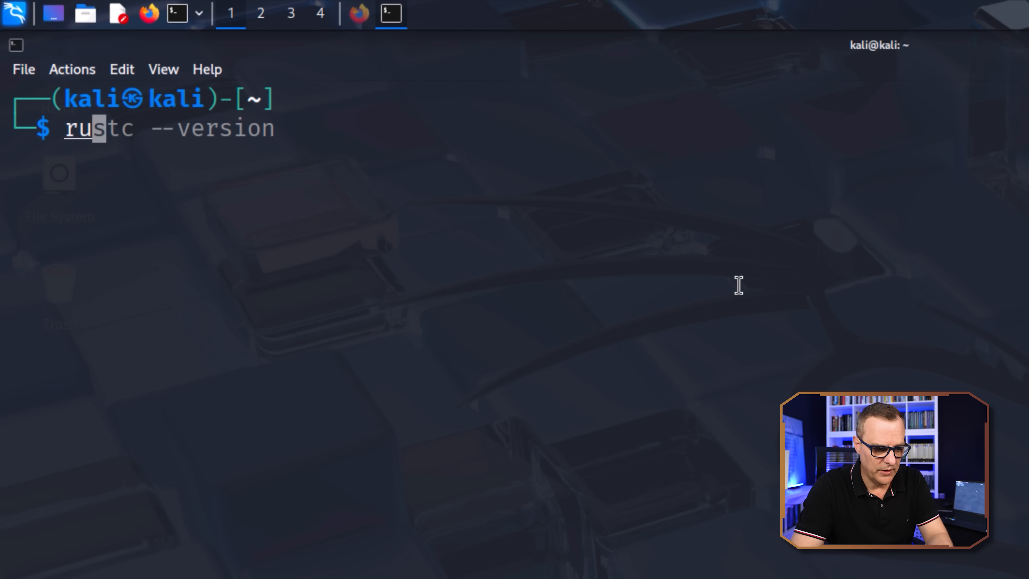
{"action": "key", "text": "Return"}
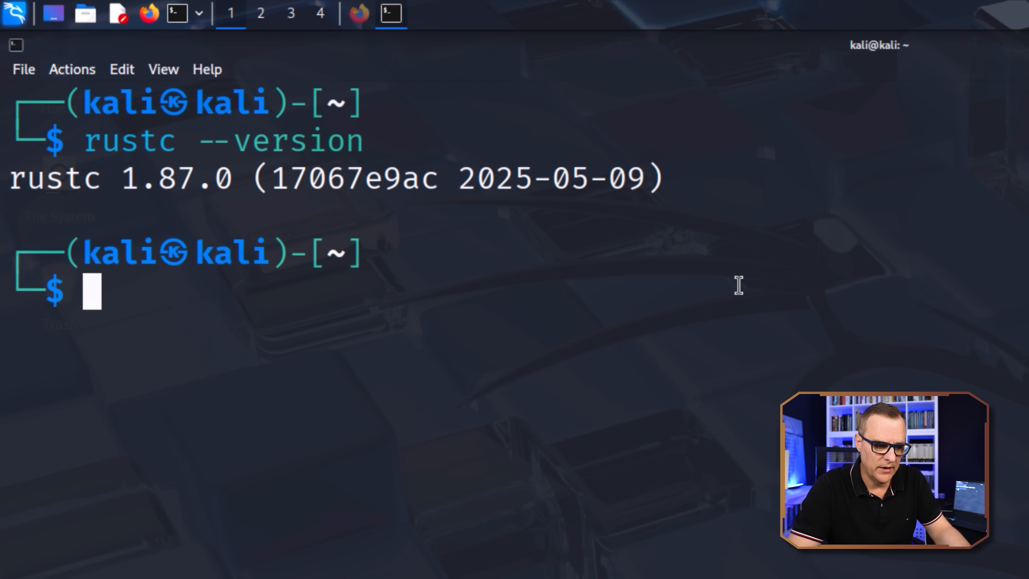
{"action": "mouse_move", "coordinate": [734, 317]}
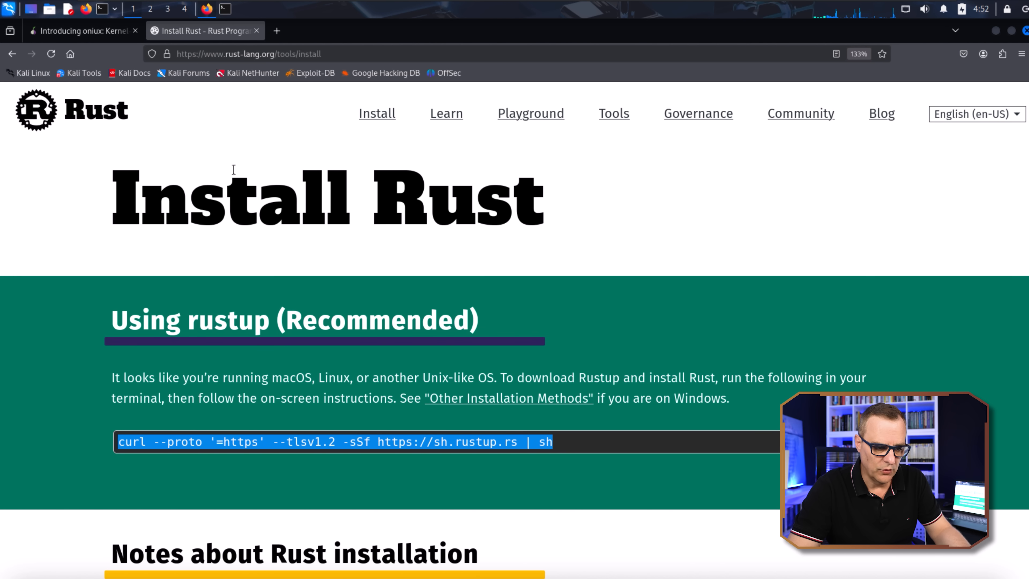
Paste the cargo install line from the Tor blog and install oniux v0.4.0
{"action": "left_click", "coordinate": [78, 30]}
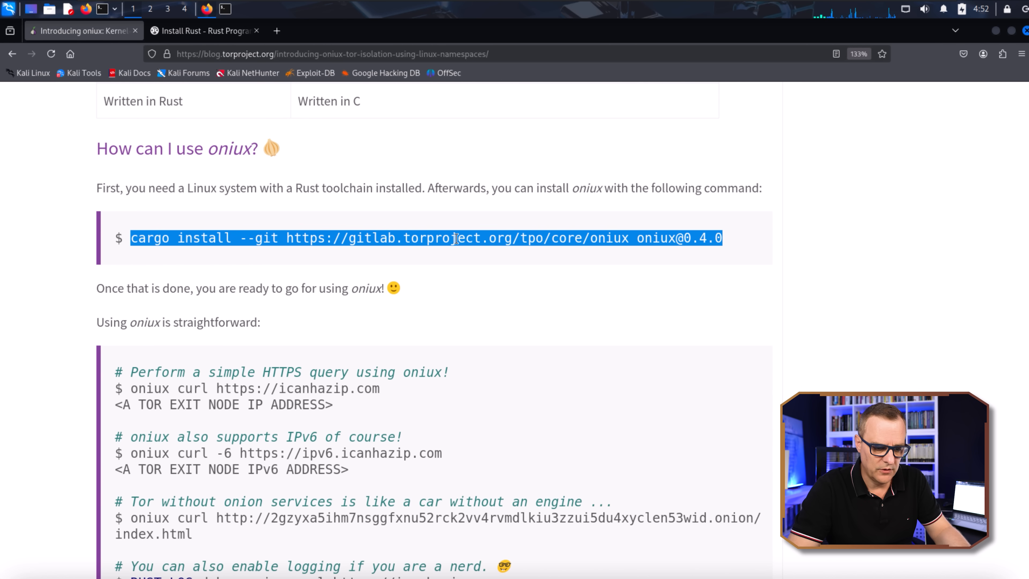
{"action": "mouse_move", "coordinate": [409, 256]}
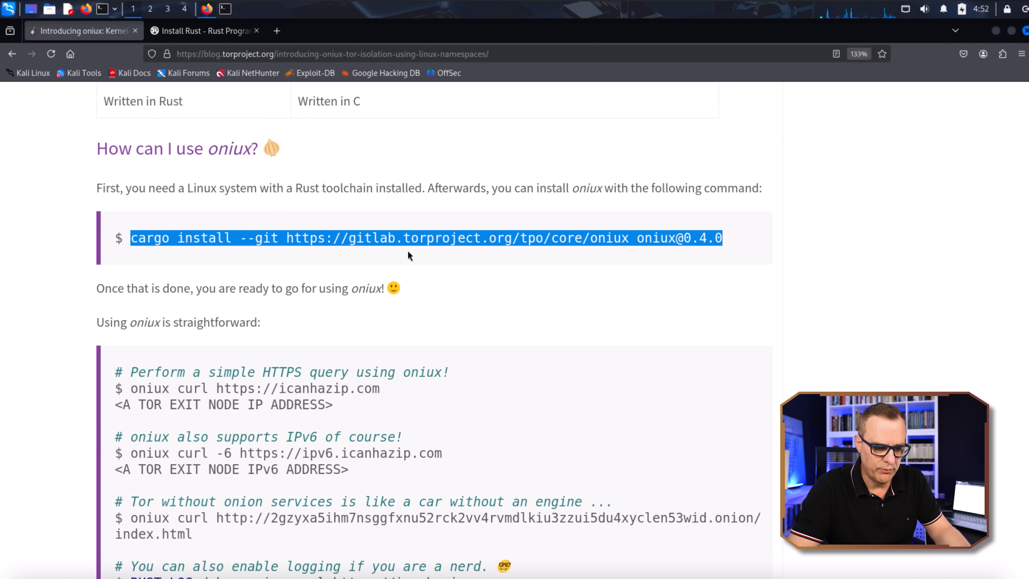
{"action": "mouse_move", "coordinate": [965, 48]}
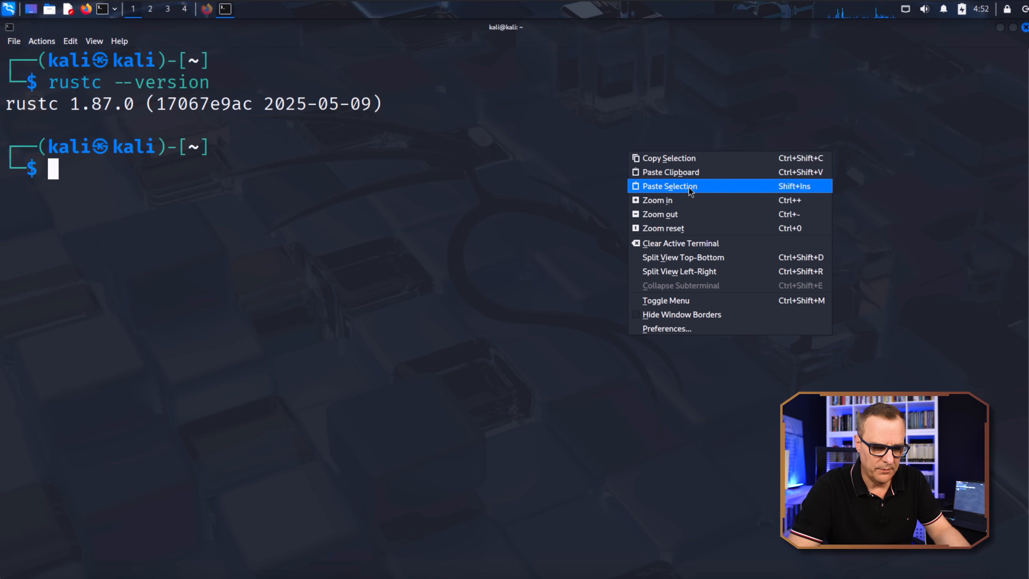
{"action": "left_click", "coordinate": [667, 187]}
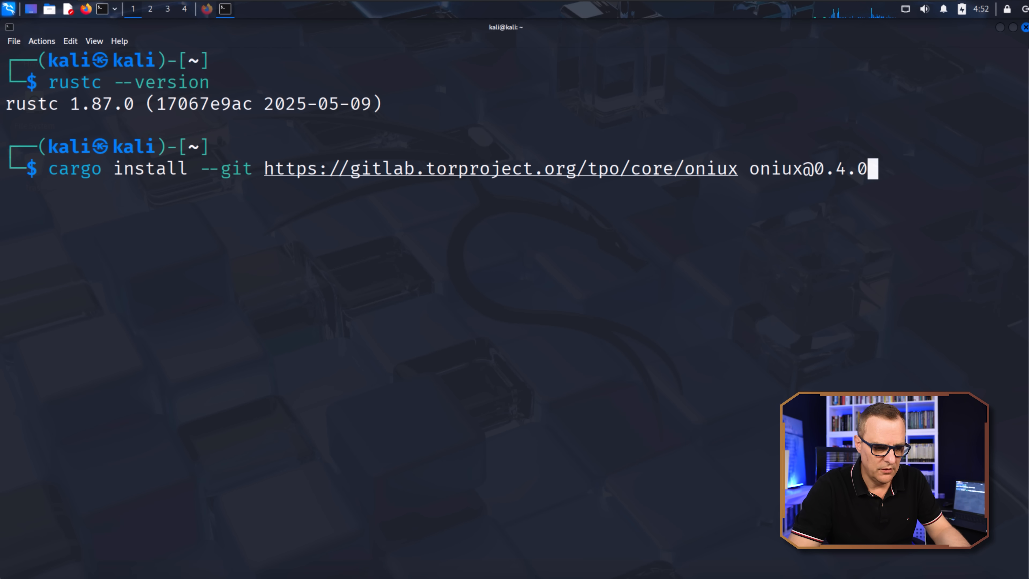
{"action": "key", "text": "Return"}
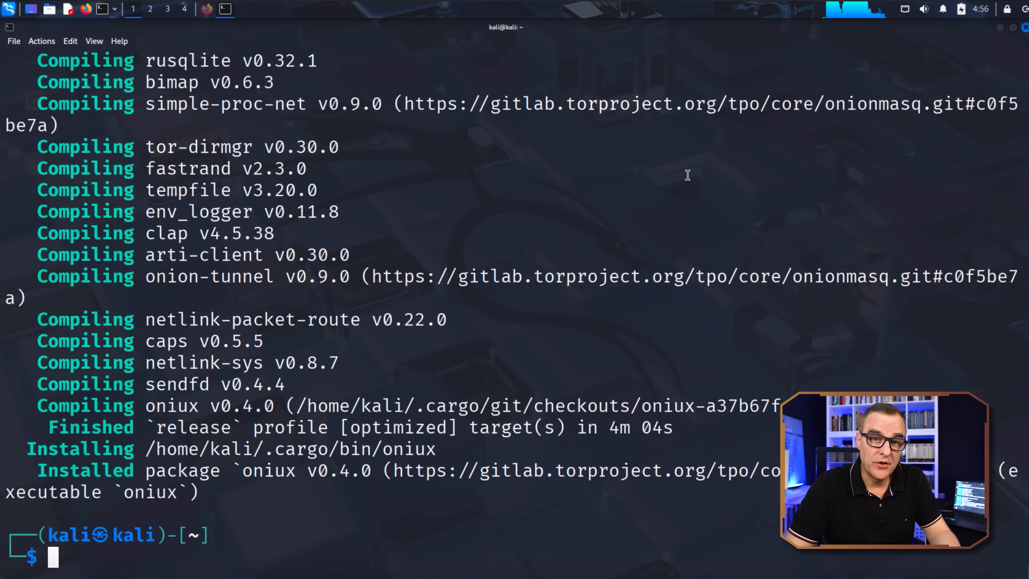
Launch Firefox through 'oniux firefox' from the terminal
{"action": "type", "text": "oniux firefox"}
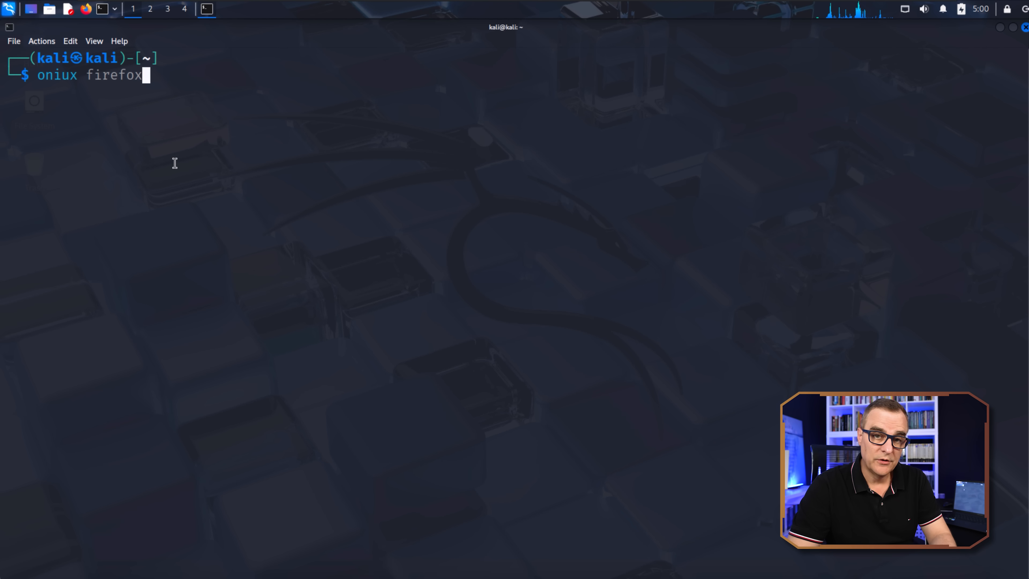
{"action": "key", "text": "Return"}
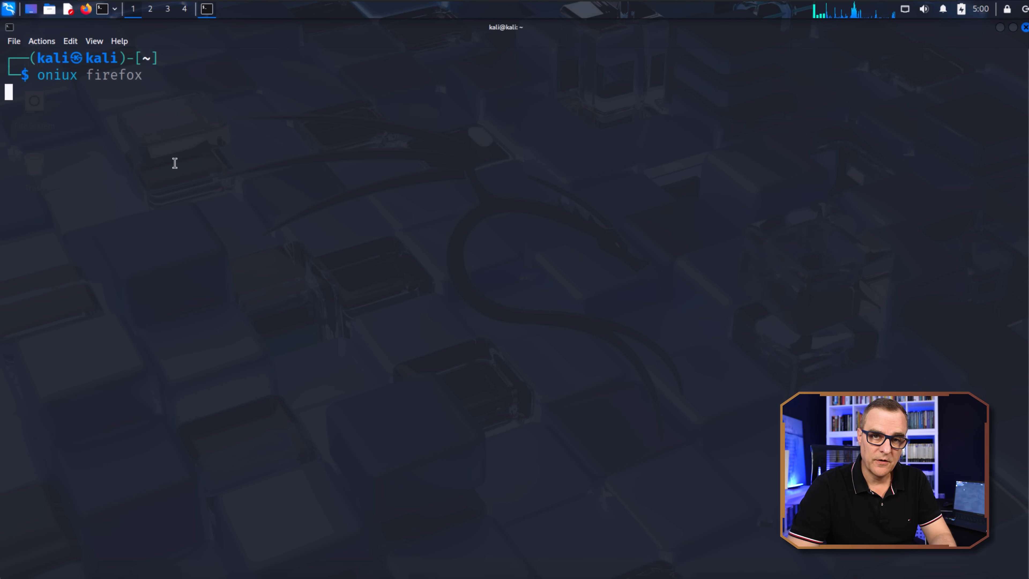
{"action": "key", "text": "Return"}
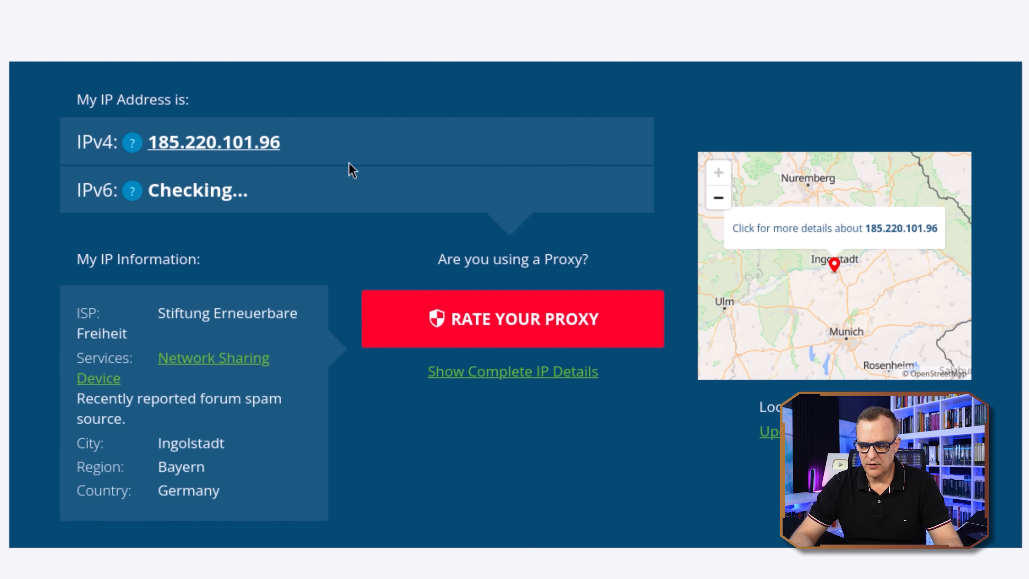
{"action": "mouse_move", "coordinate": [194, 156]}
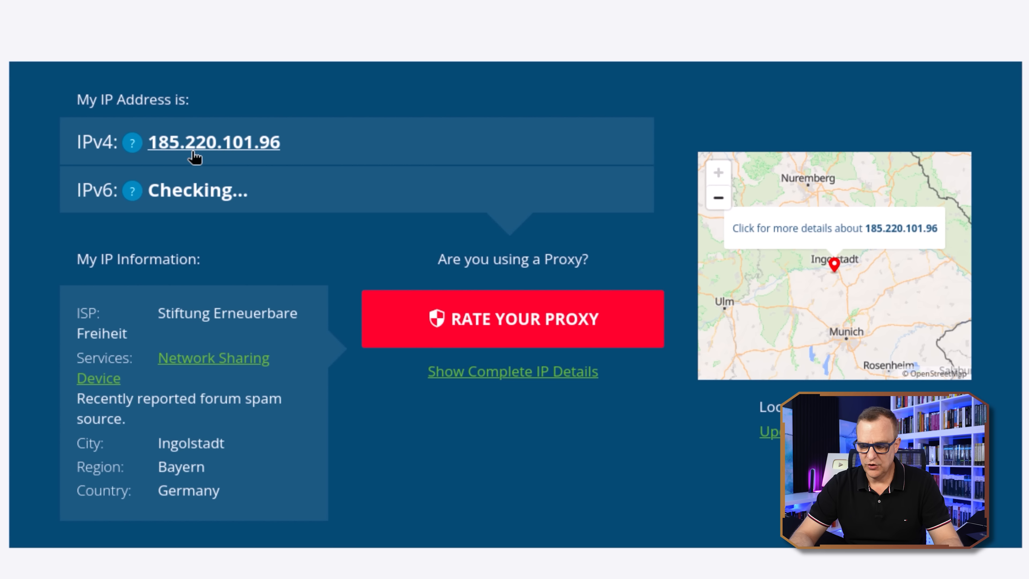
{"action": "mouse_move", "coordinate": [211, 163]}
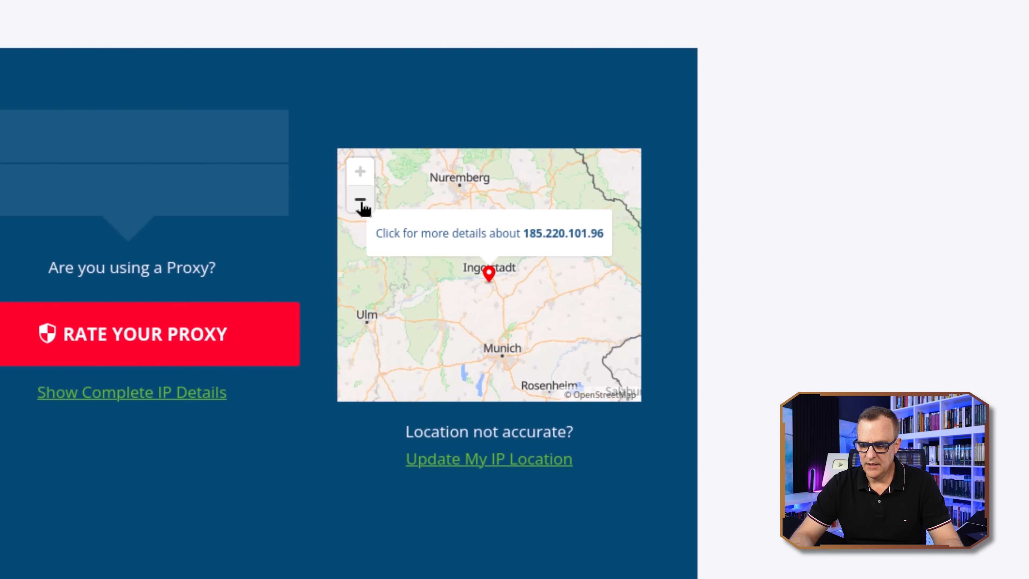
Zoom the IP-lookup map out and back in around the Ingolstadt, Germany exit address
{"action": "left_click", "coordinate": [359, 201]}
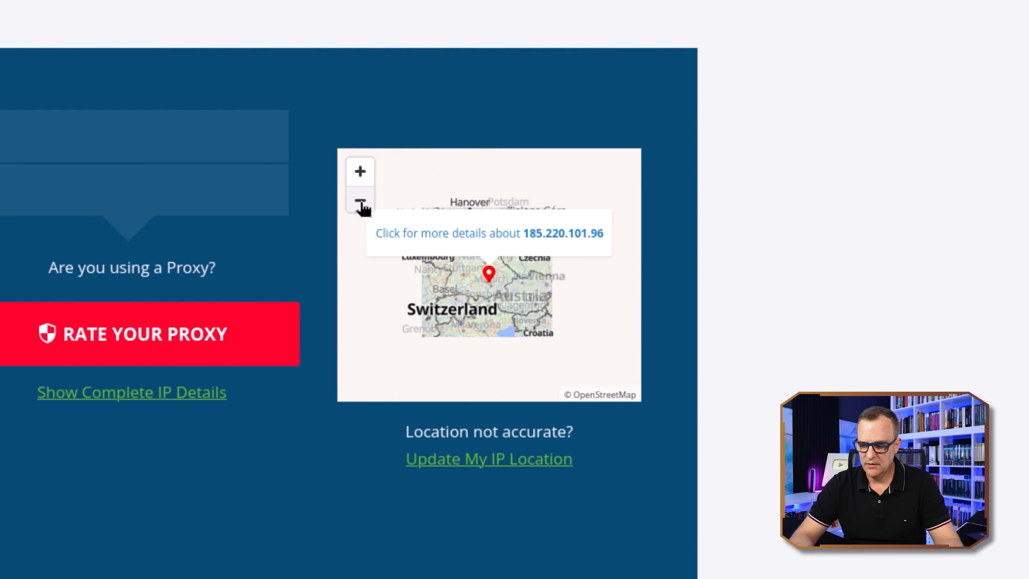
{"action": "left_click", "coordinate": [360, 172]}
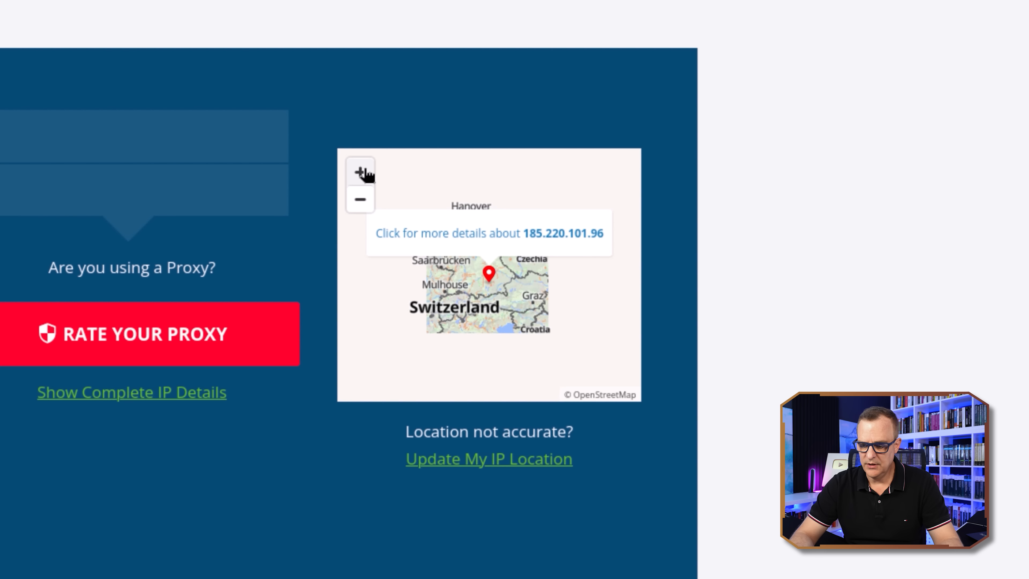
{"action": "left_click", "coordinate": [360, 170]}
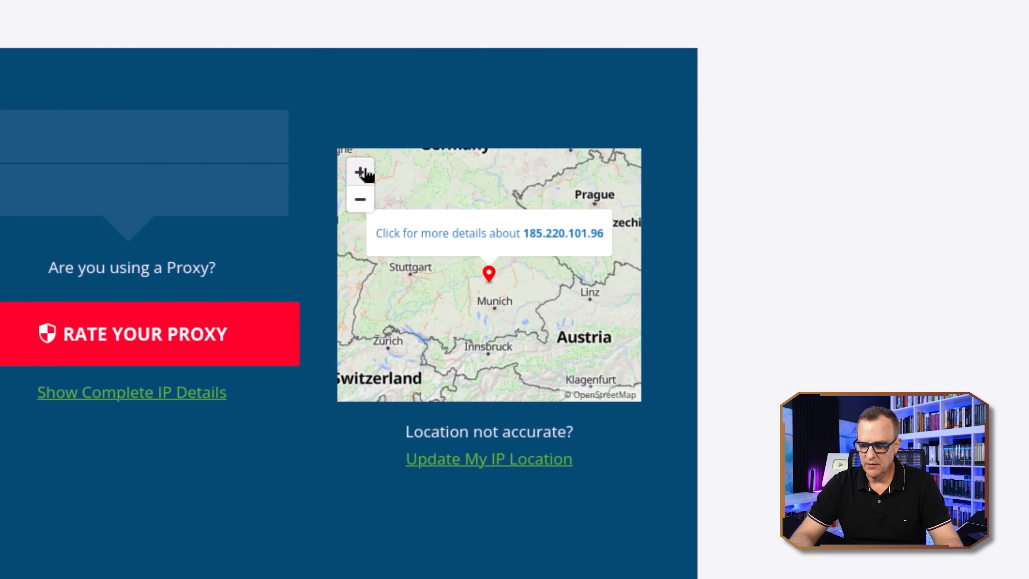